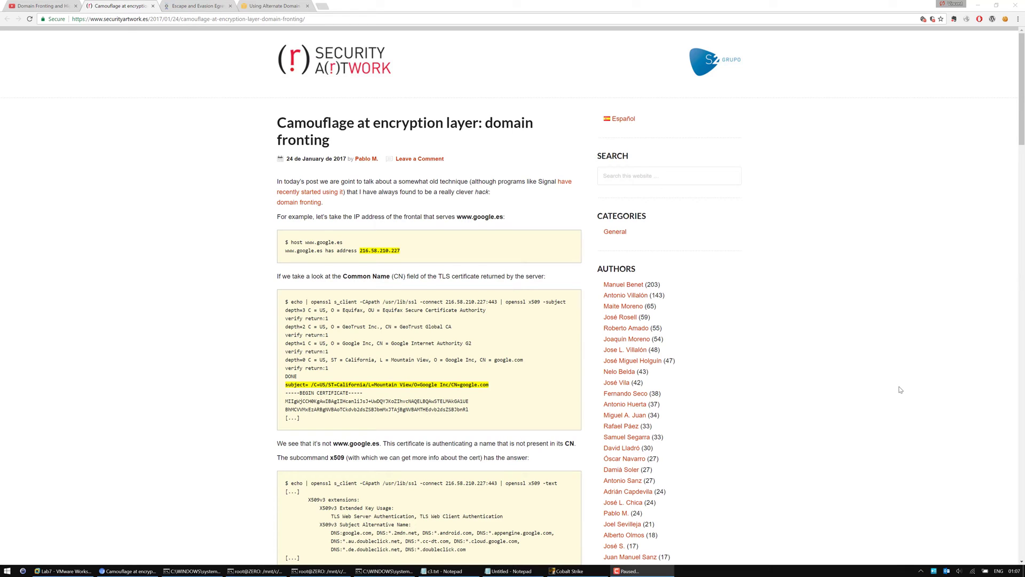
mouse_move(838, 433)
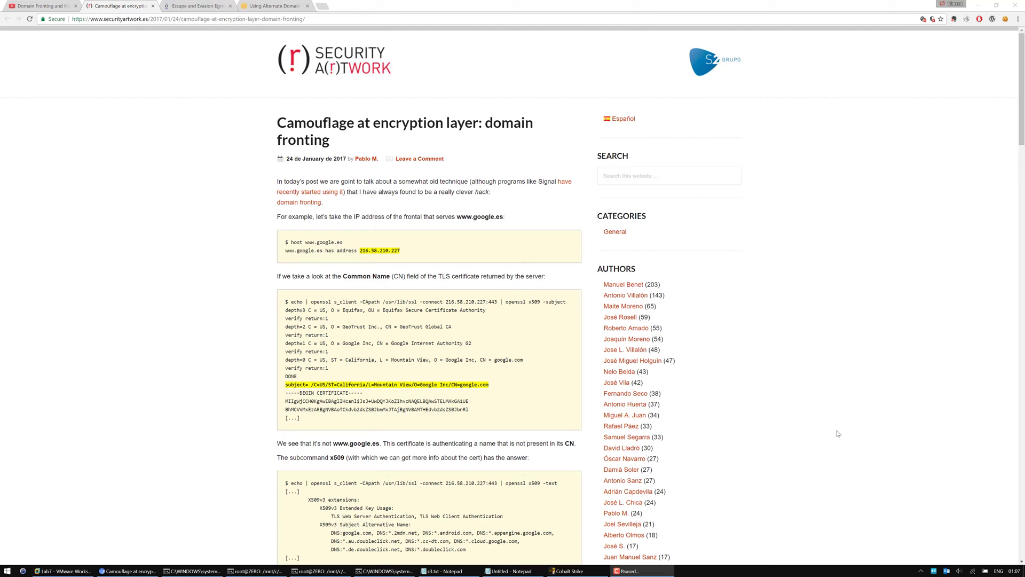
Bring up the Optiv egress-evasion article and scroll to its CloudFront Edit Behavior cache settings
scroll("down", 3)
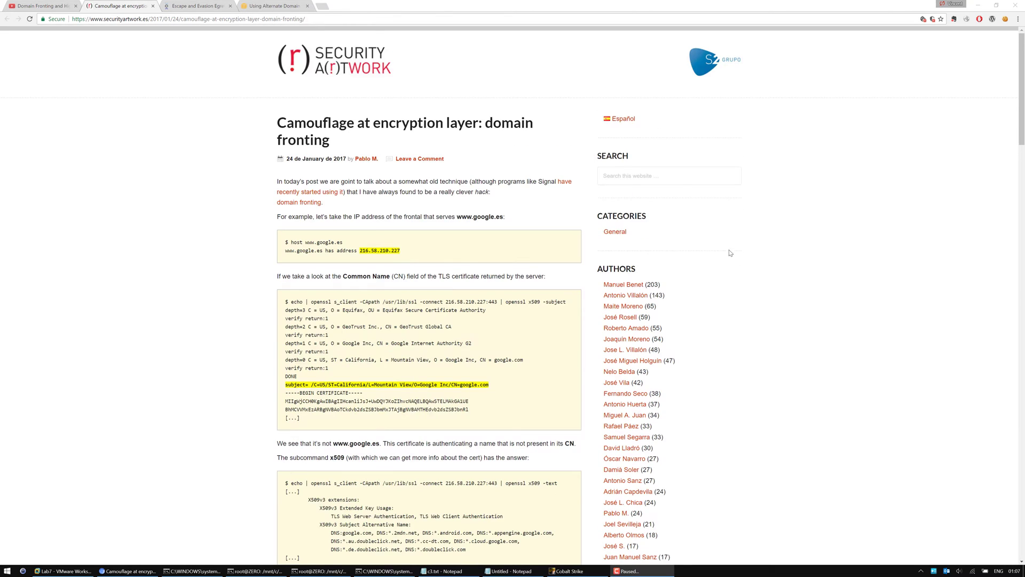
mouse_move(625, 155)
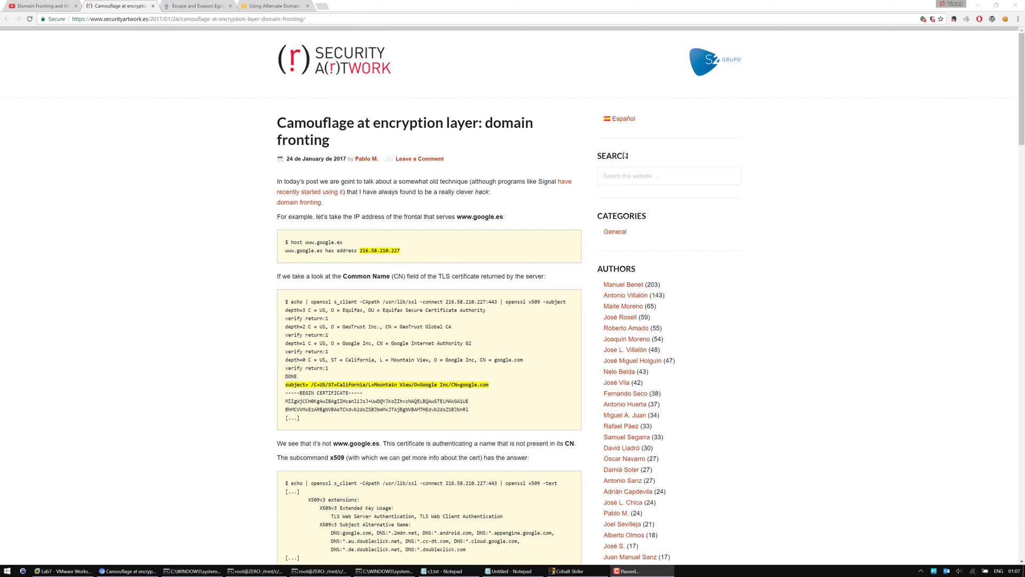
scroll("down", 3)
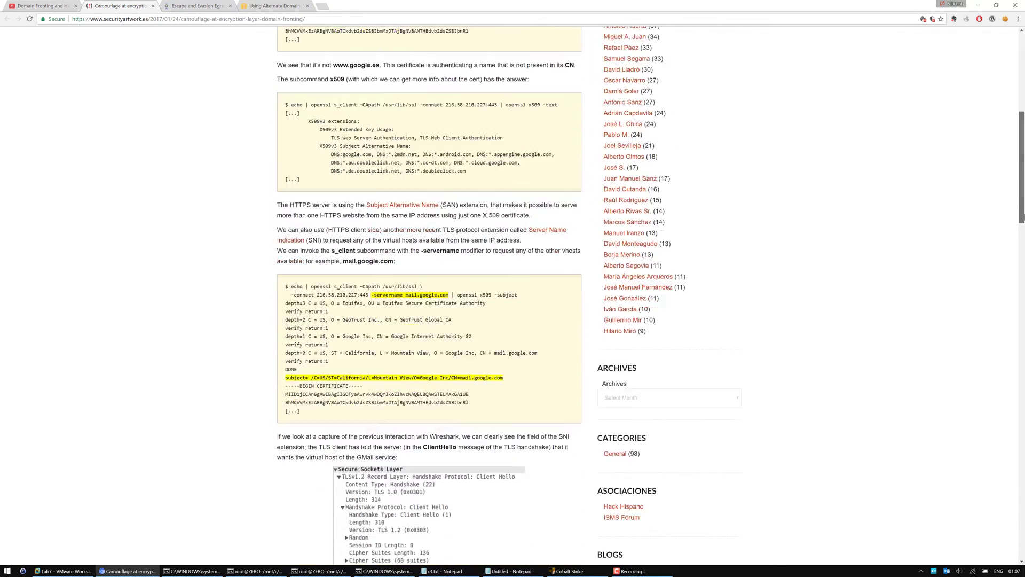
scroll("down", 3)
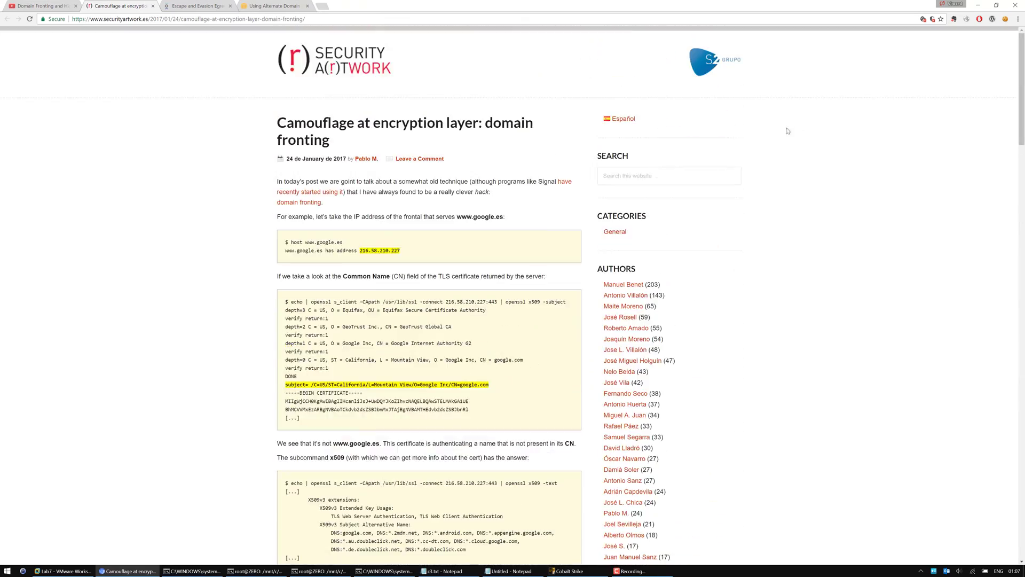
mouse_move(523, 166)
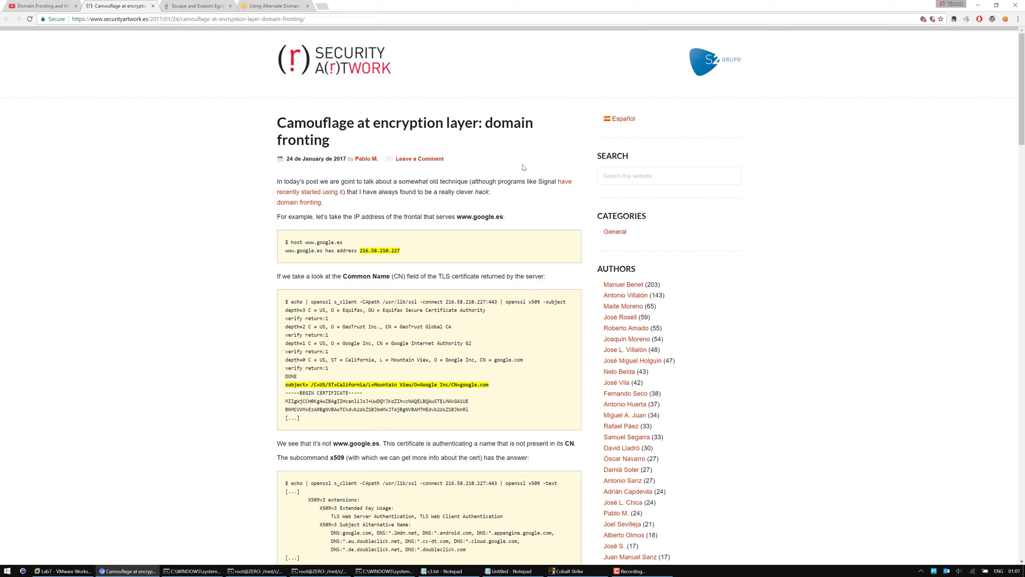
mouse_move(511, 168)
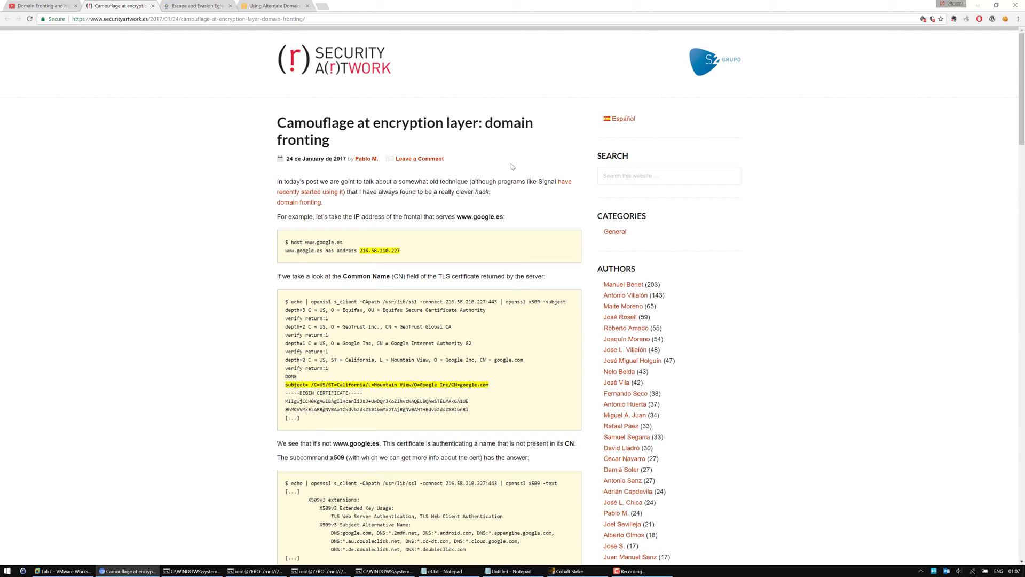
mouse_move(214, 11)
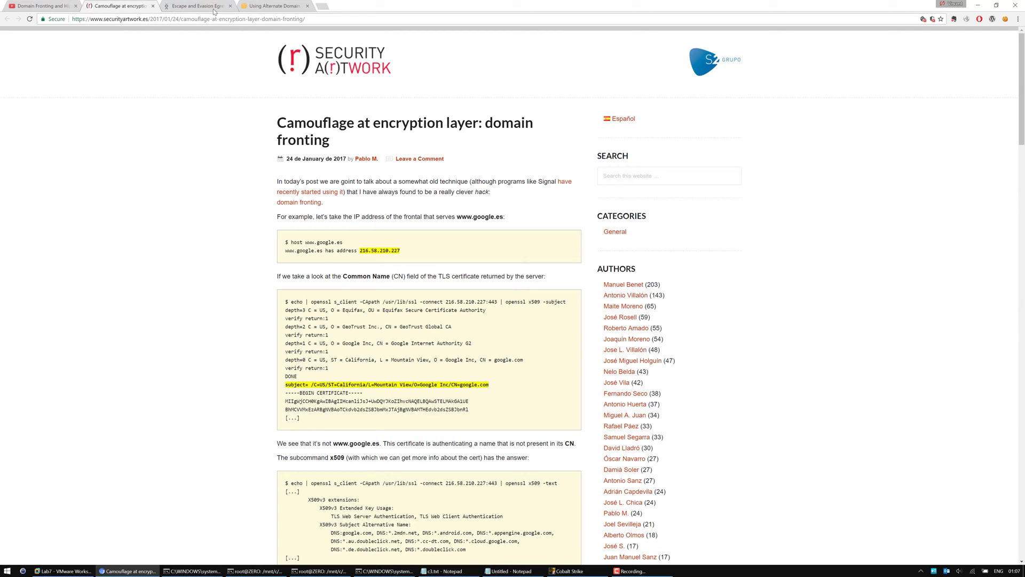
left_click(197, 7)
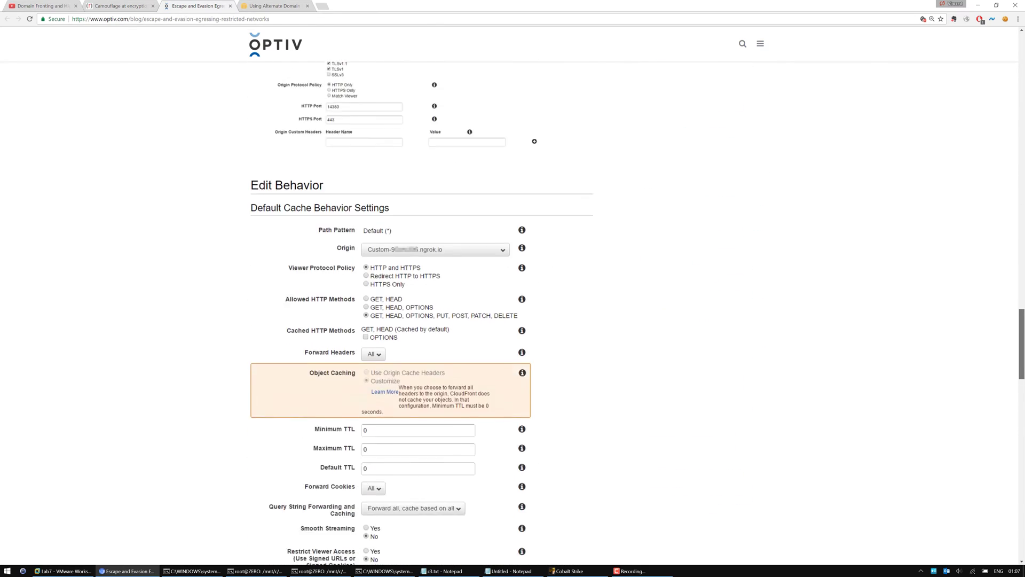
scroll("down", 3)
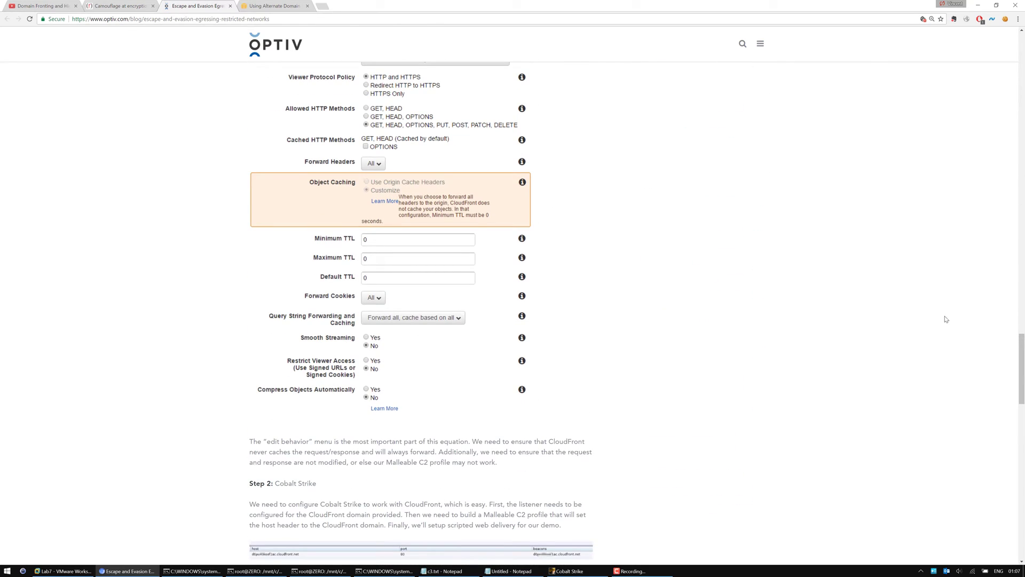
mouse_move(889, 311)
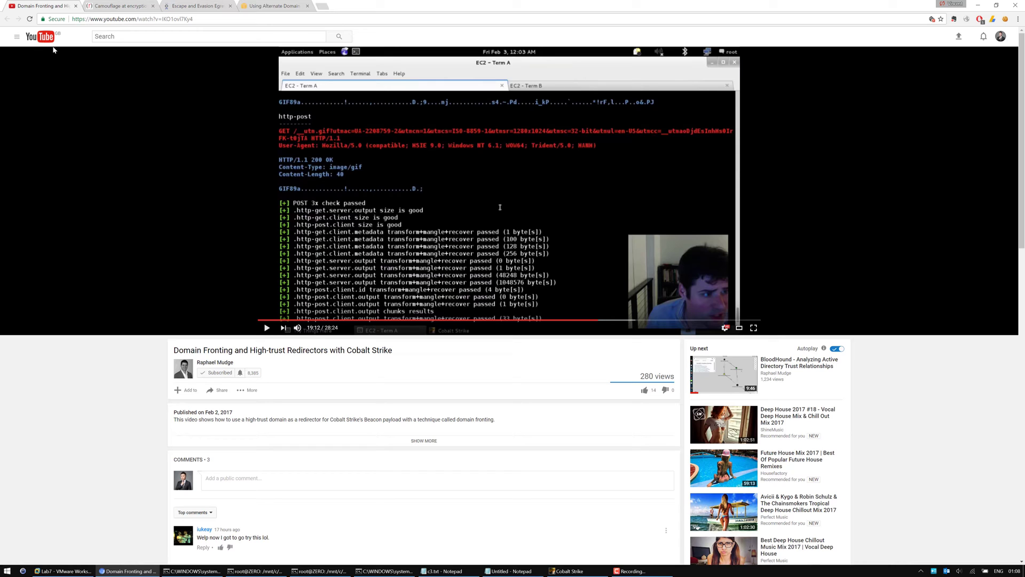
mouse_move(898, 84)
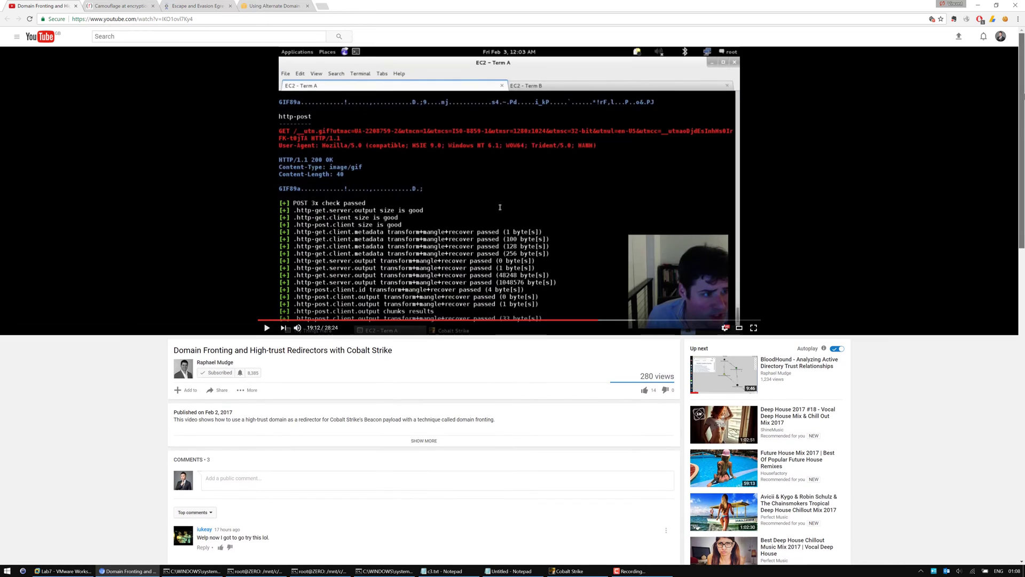
mouse_move(782, 192)
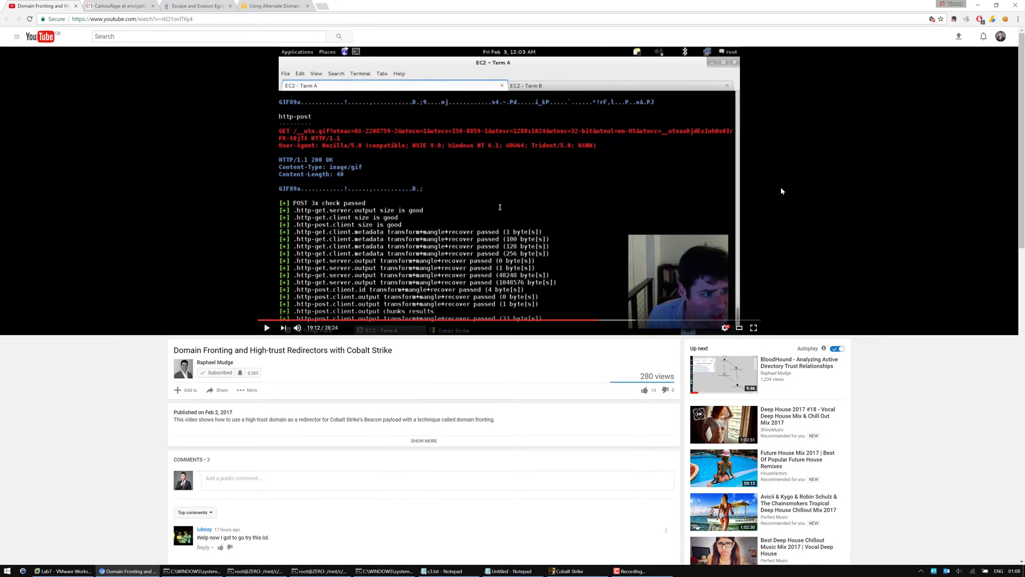
mouse_move(767, 201)
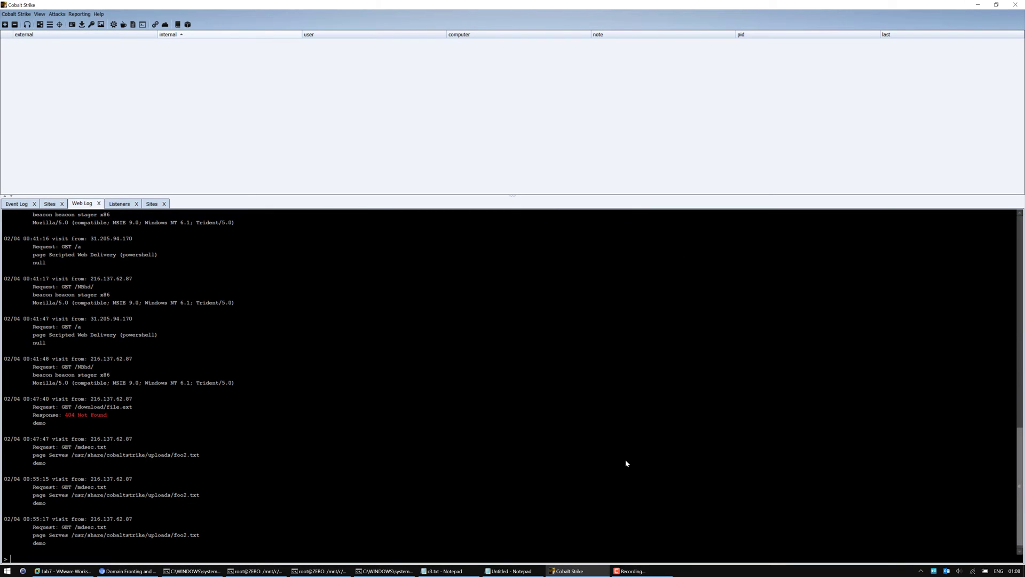
Show the Listeners view to review the 'test' HTTP beacon on the CloudFront host, port 80
left_click(120, 203)
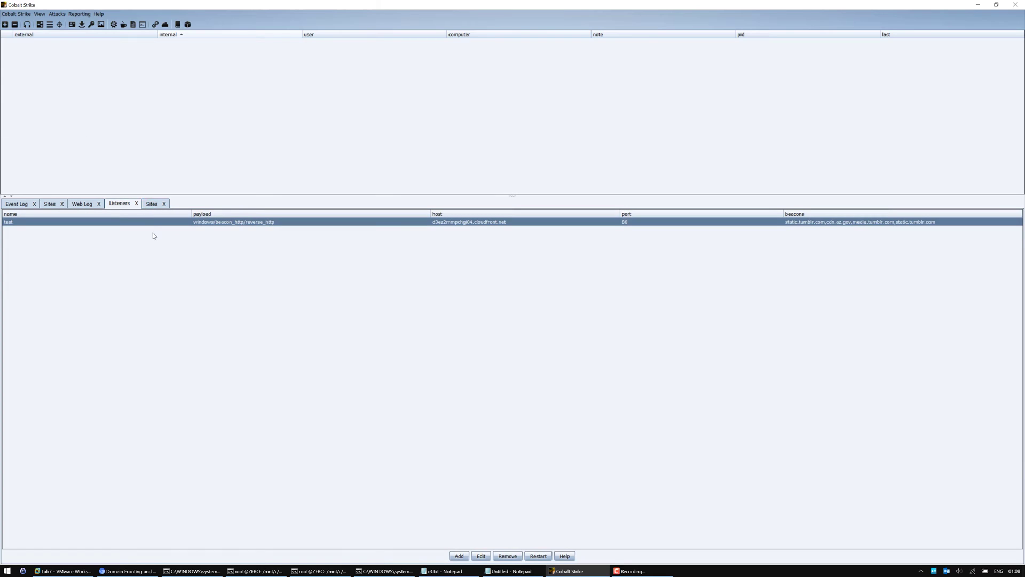
mouse_move(488, 229)
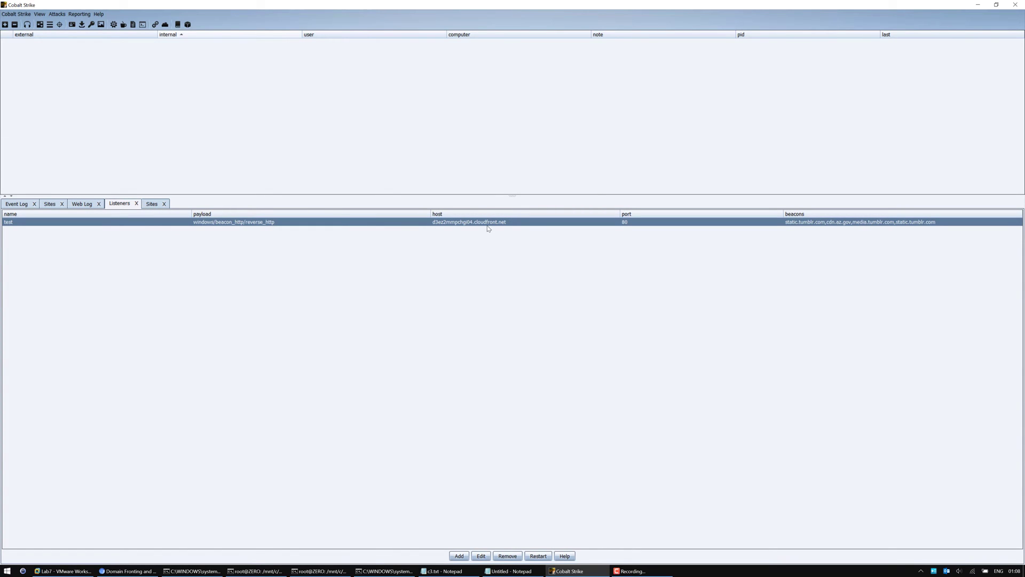
mouse_move(428, 222)
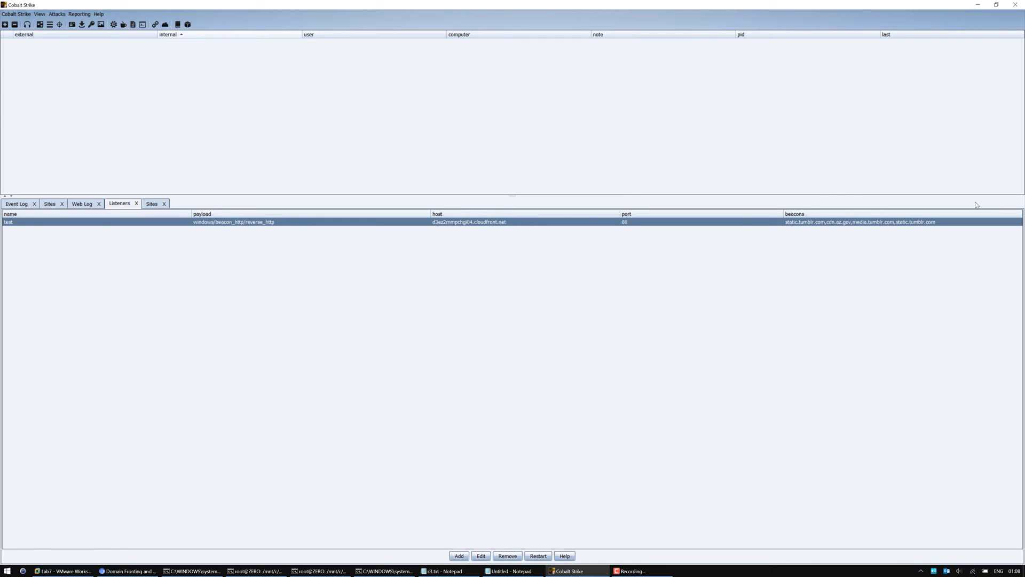
mouse_move(176, 202)
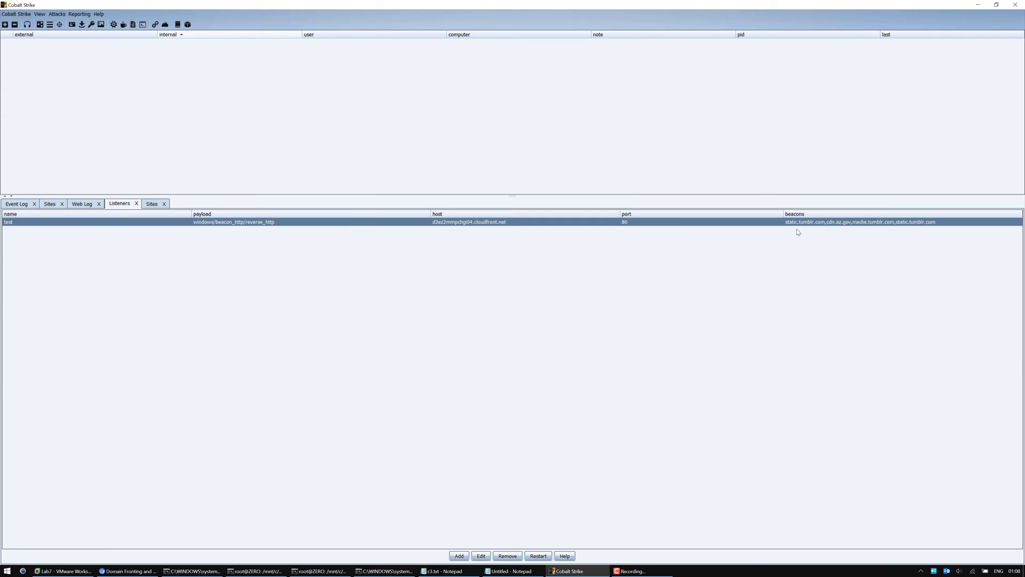
mouse_move(801, 236)
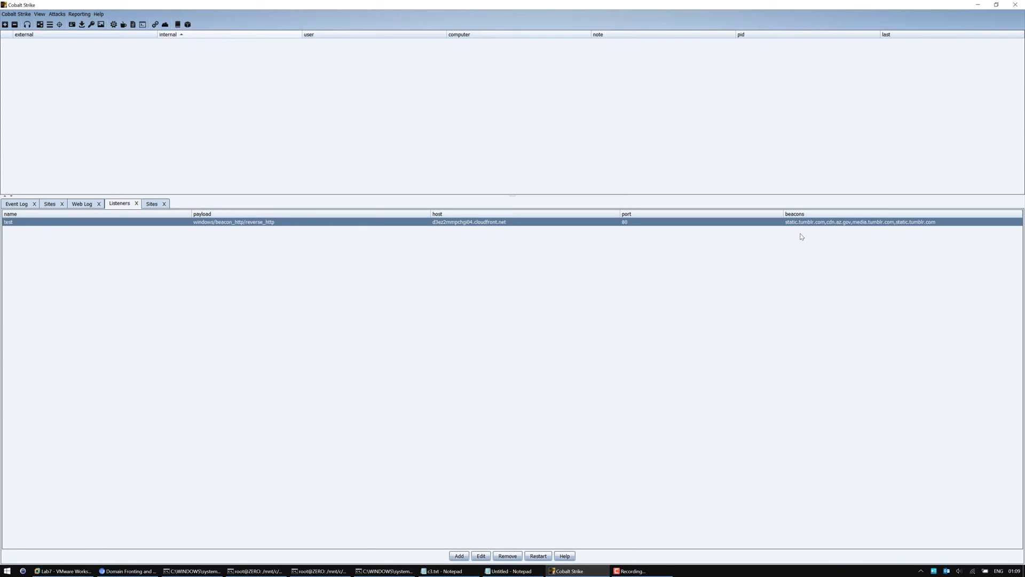
mouse_move(670, 251)
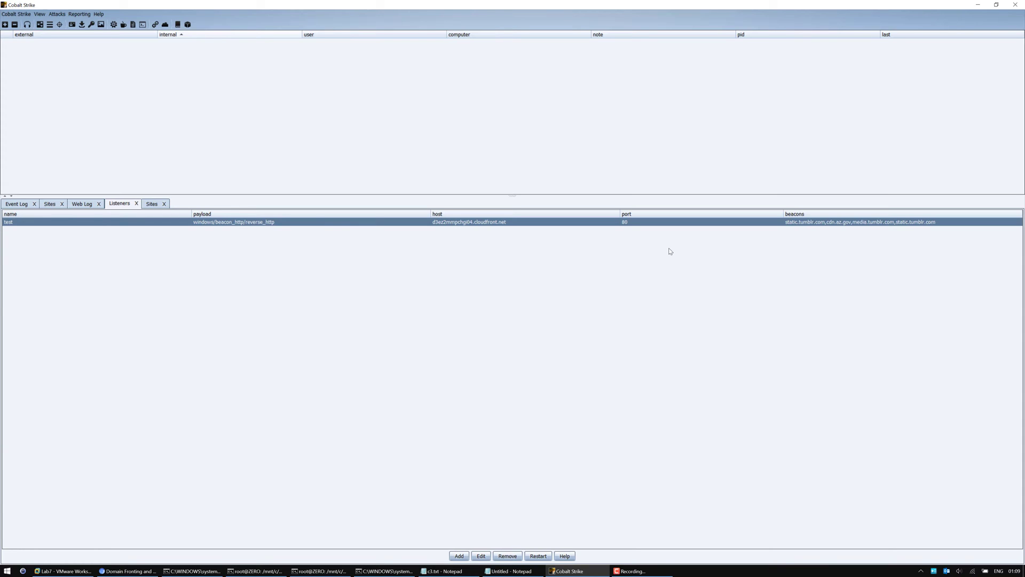
mouse_move(185, 559)
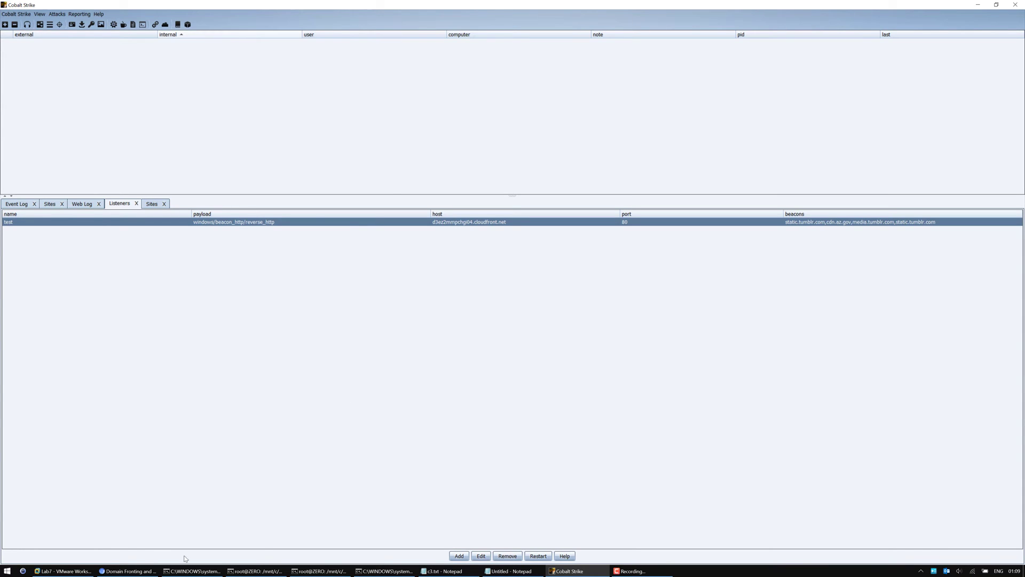
In bash, fetch a0.awsstatic.com with the CloudFront Host header and start a for loop over {a..z}{0..9} subdomains
left_click(256, 570)
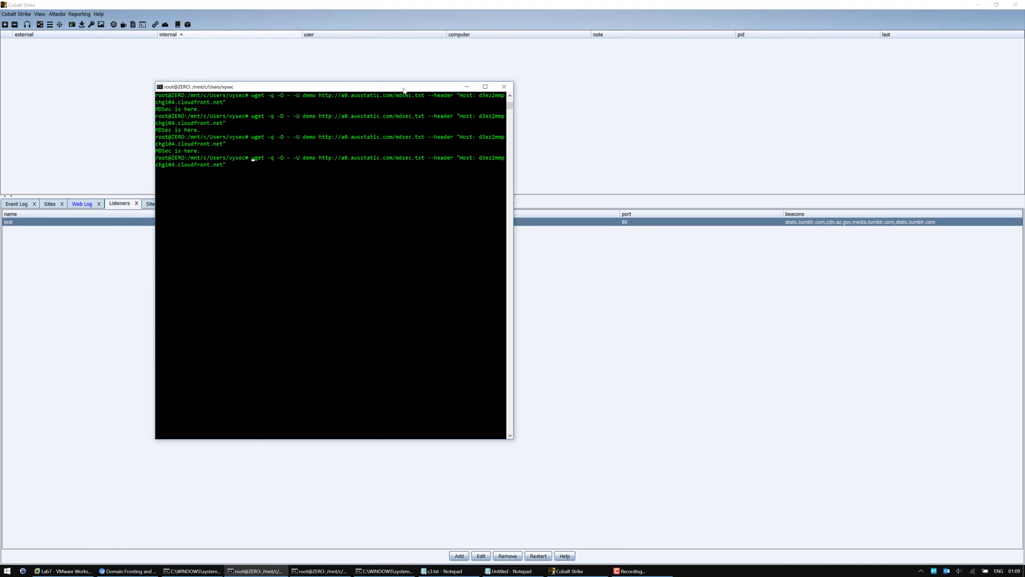
type("for")
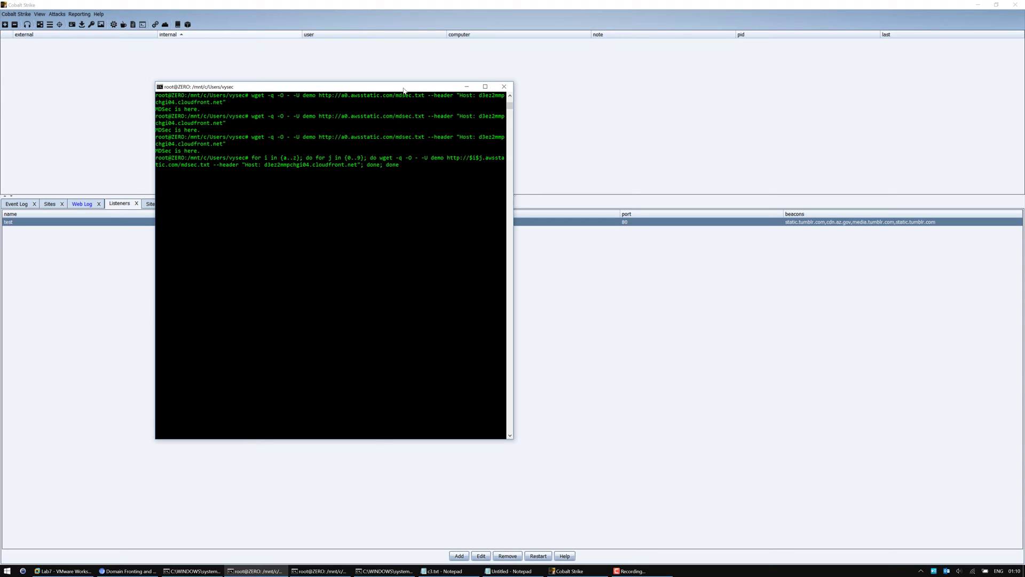
Rerun the subdomain loop with echo $i$j so each awsstatic prefix answering 'MDSec is here.' is printed
type("echo $i")
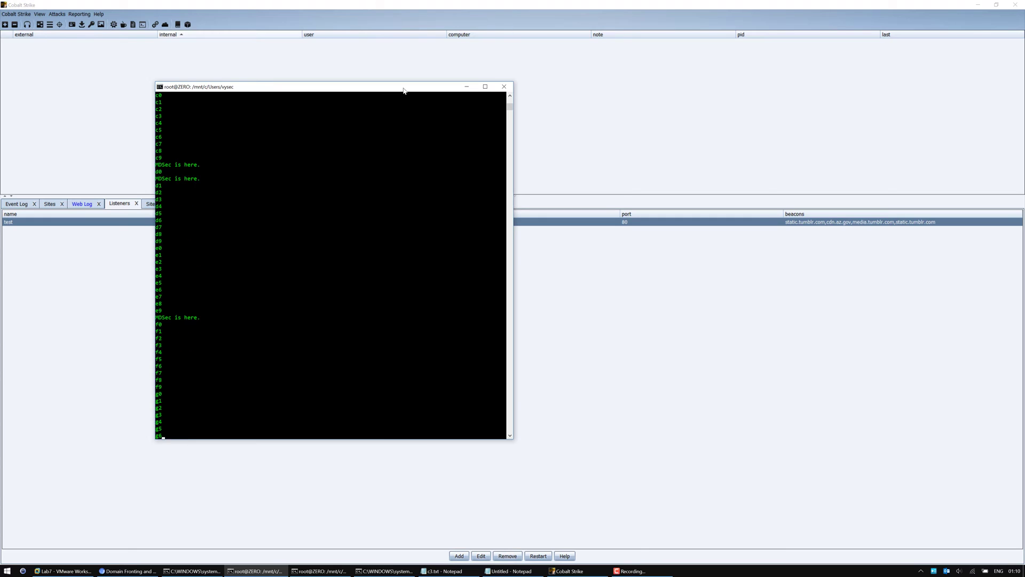
scroll("down", 3)
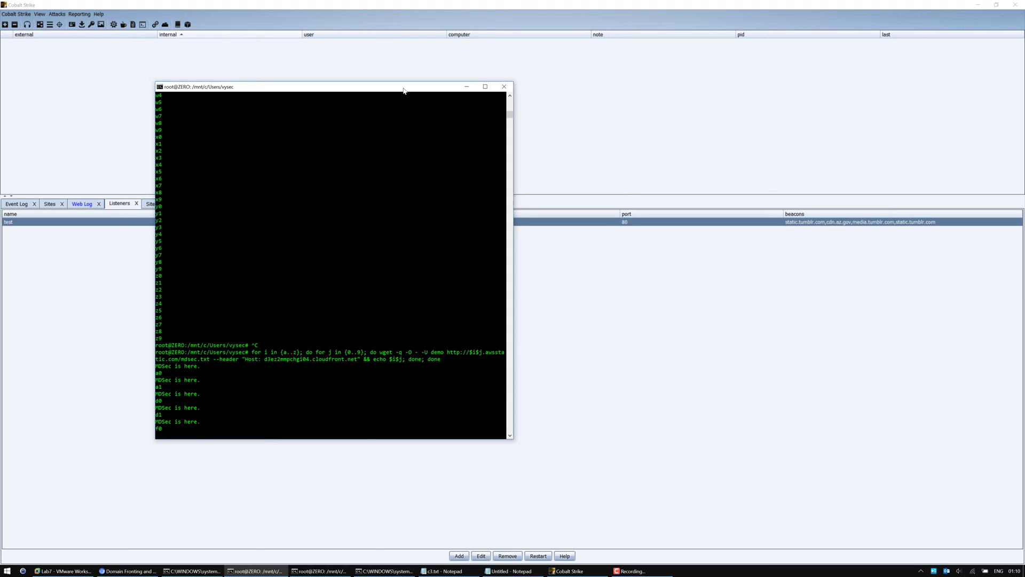
scroll("down", 3)
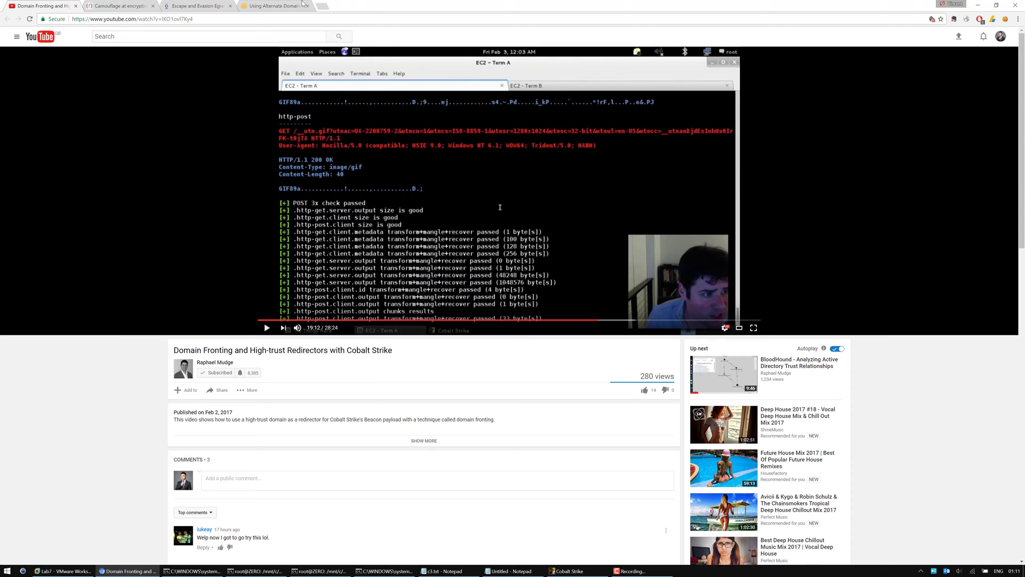
In the CloudFront alternate domain names guide, highlight the dig example's CNAME answer at step 8
left_click(271, 6)
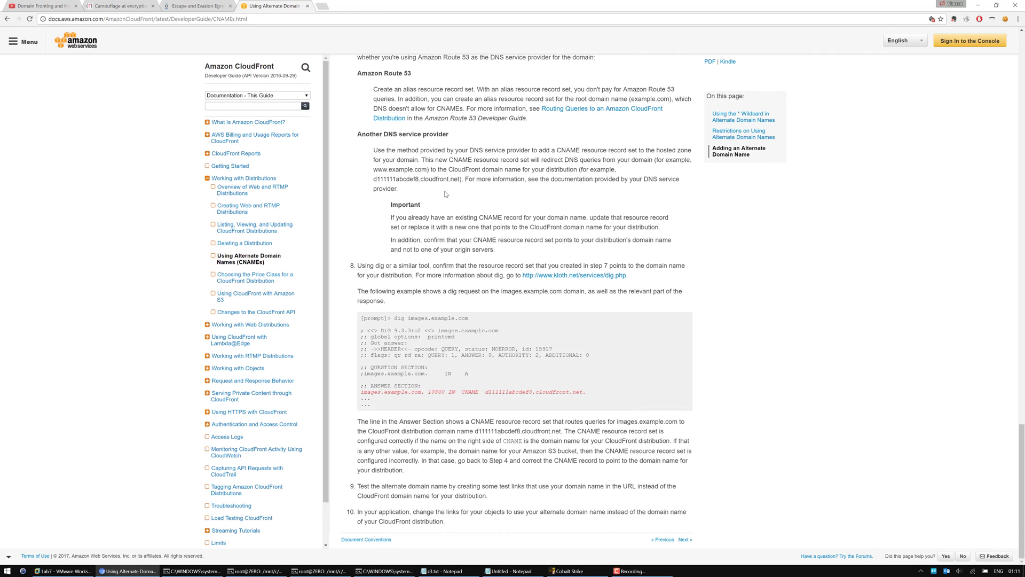
scroll("up", 3)
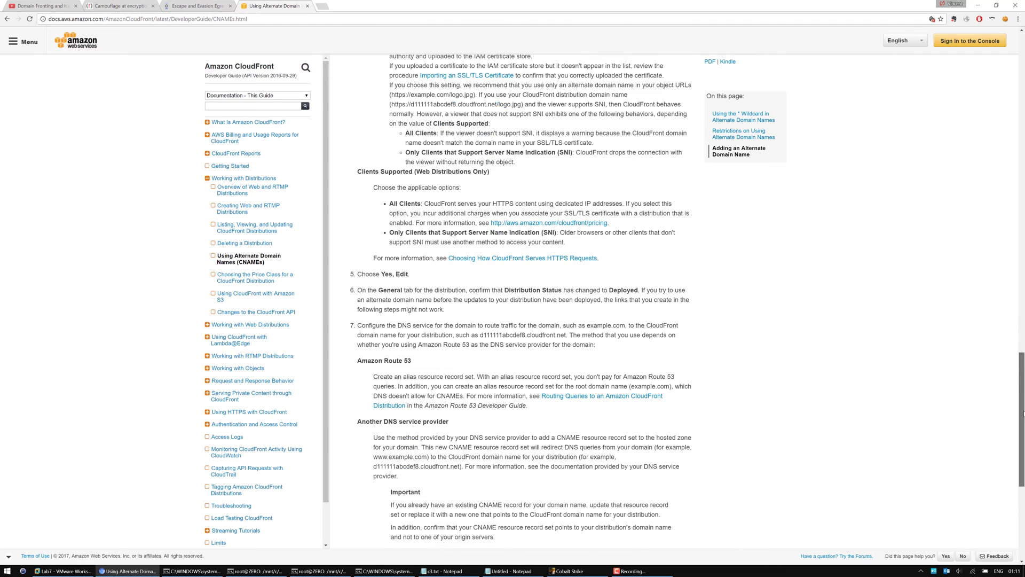
scroll("down", 3)
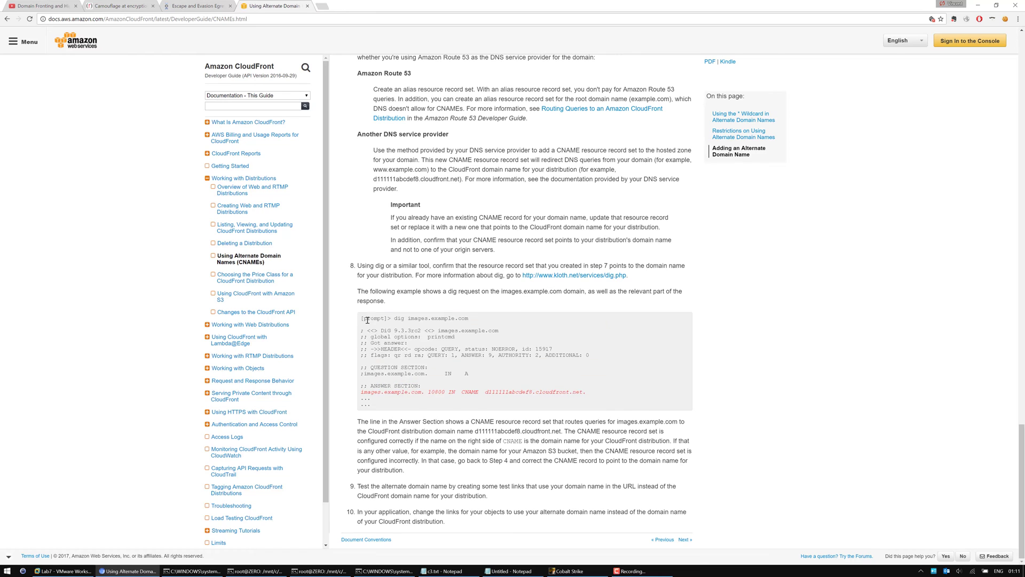
left_click_drag(366, 318, 370, 403)
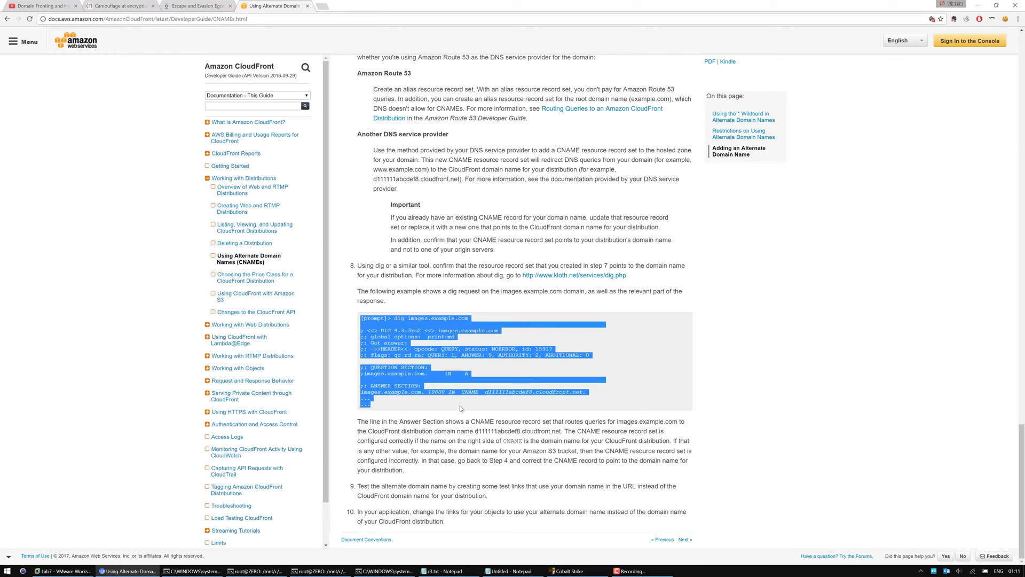
left_click(461, 392)
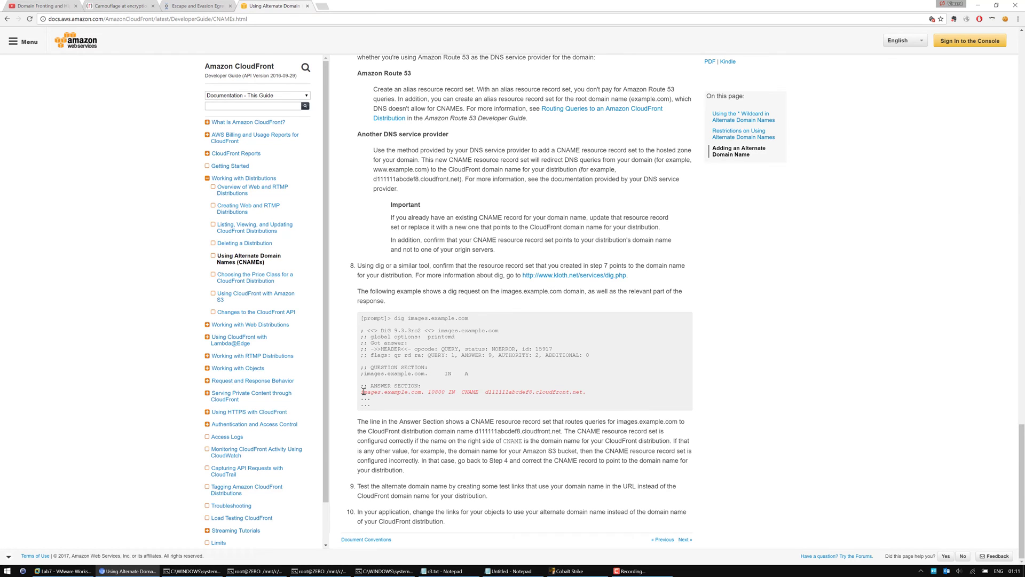
double_click(372, 392)
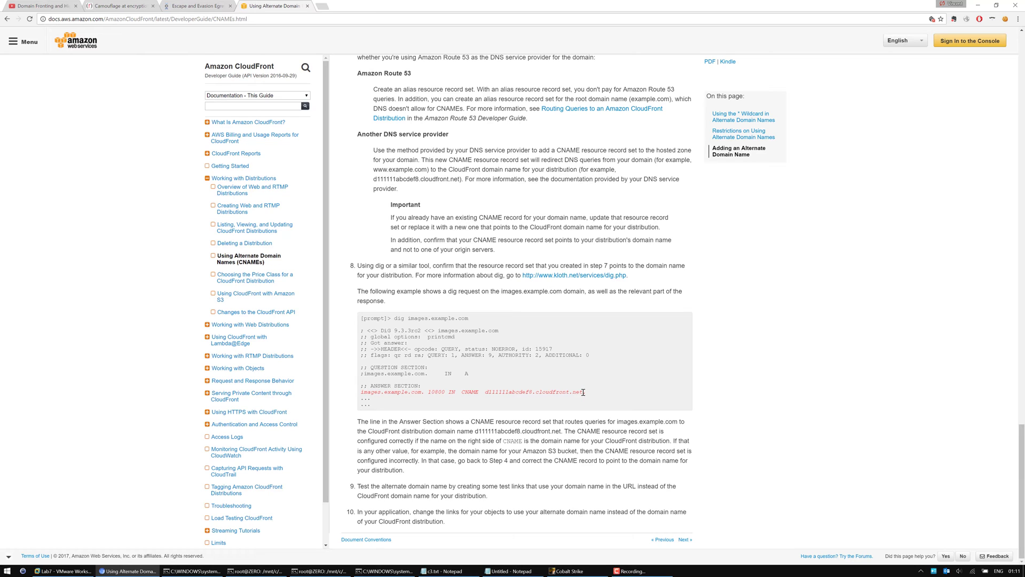
mouse_move(613, 359)
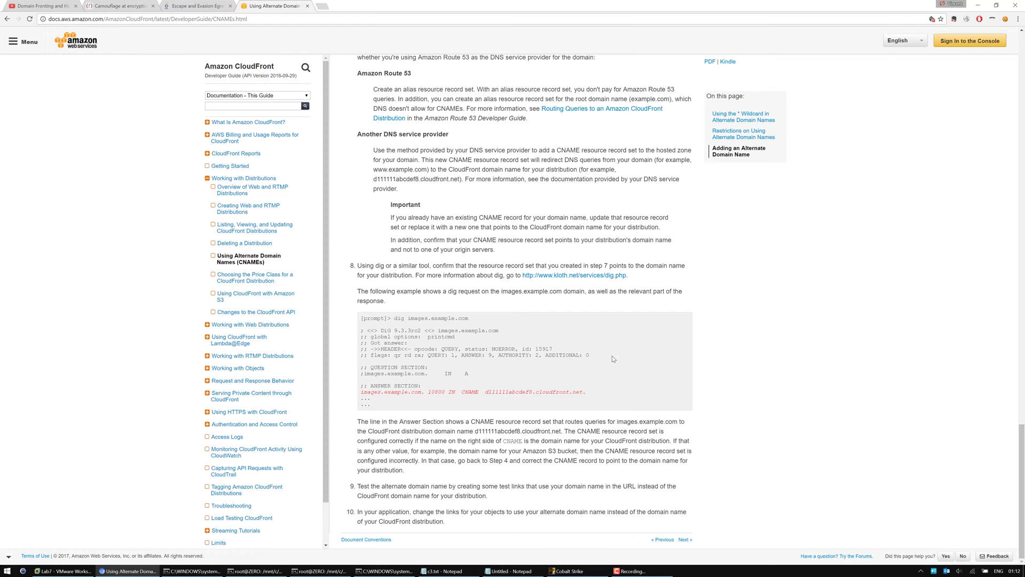
Bring the Windows command prompt forward showing the five output text files on the Desktop
left_click(320, 570)
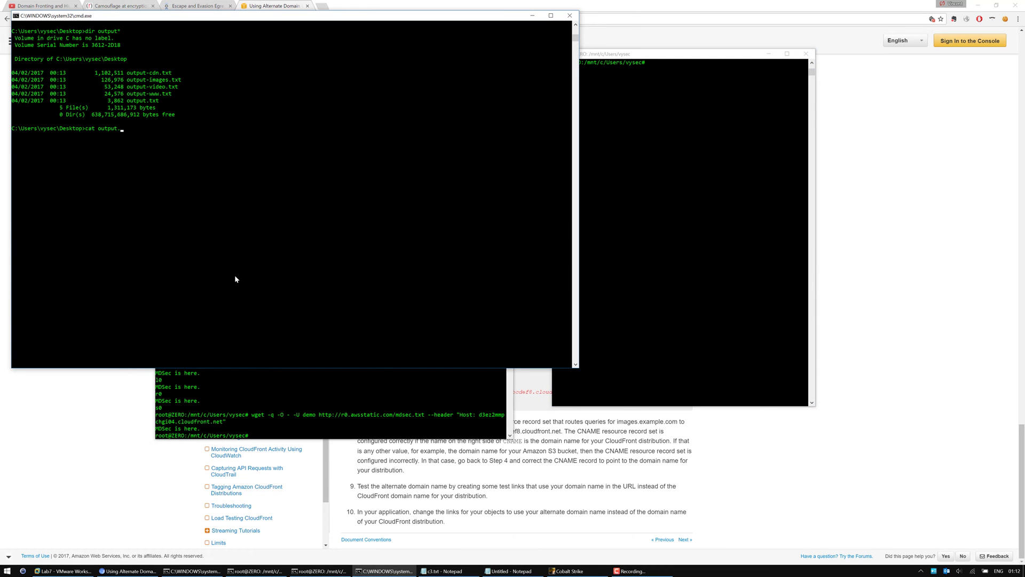
Filter the output files with cat output* | grep -i CNAME | grep -i .gov to find hosts like cdn.az.gov
type("| grep -i CNAME | grep -i")
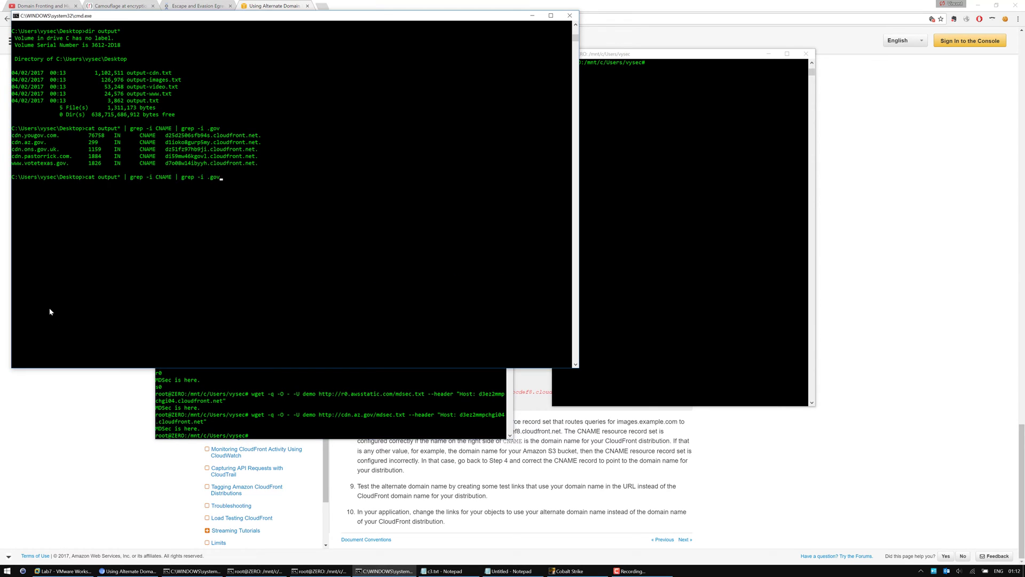
Repeat the CNAME grep for tumblr and instagram hosts pointing at cloudfront.net
key("BackSpace")
type("tumblr")
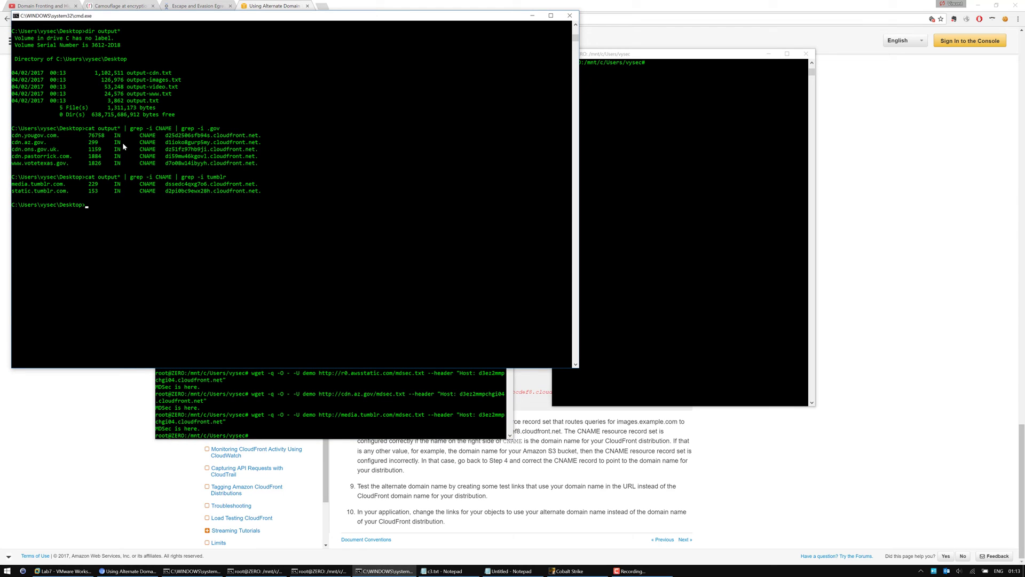
type("cat output* | grep -i CNAME | grep -i i")
left_click(330, 435)
type("wget -q -O - -U demo http://images.instagram.com/mdsec.txt --header \"Host: d3ez2mmpchgi04.cloudfront.net\"")
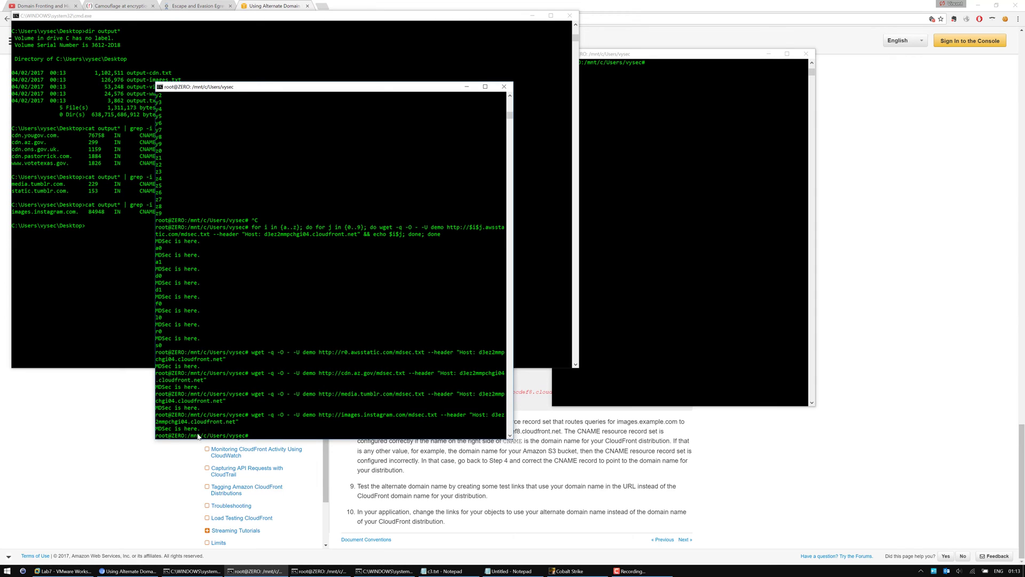
mouse_move(445, 426)
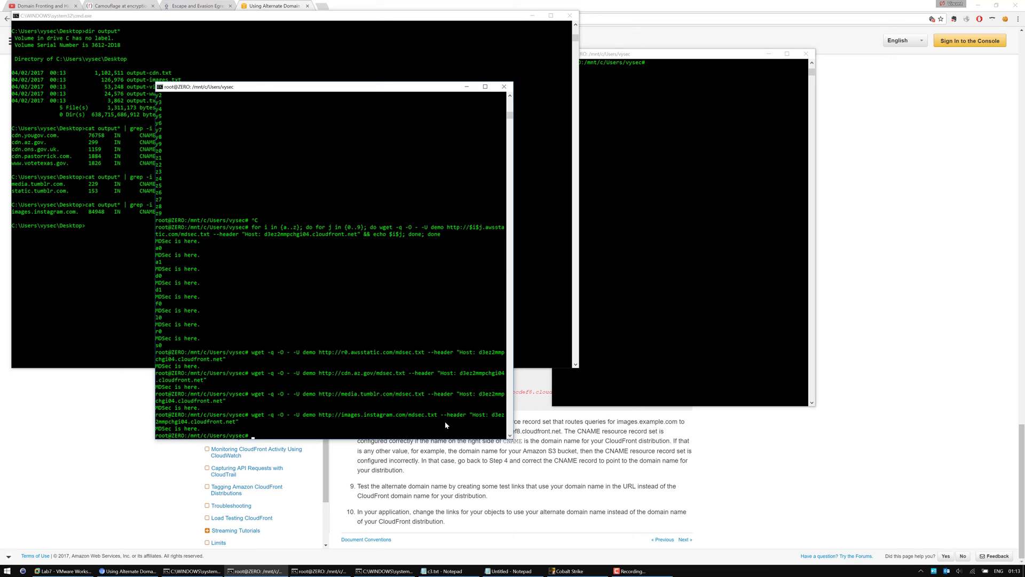
mouse_move(398, 420)
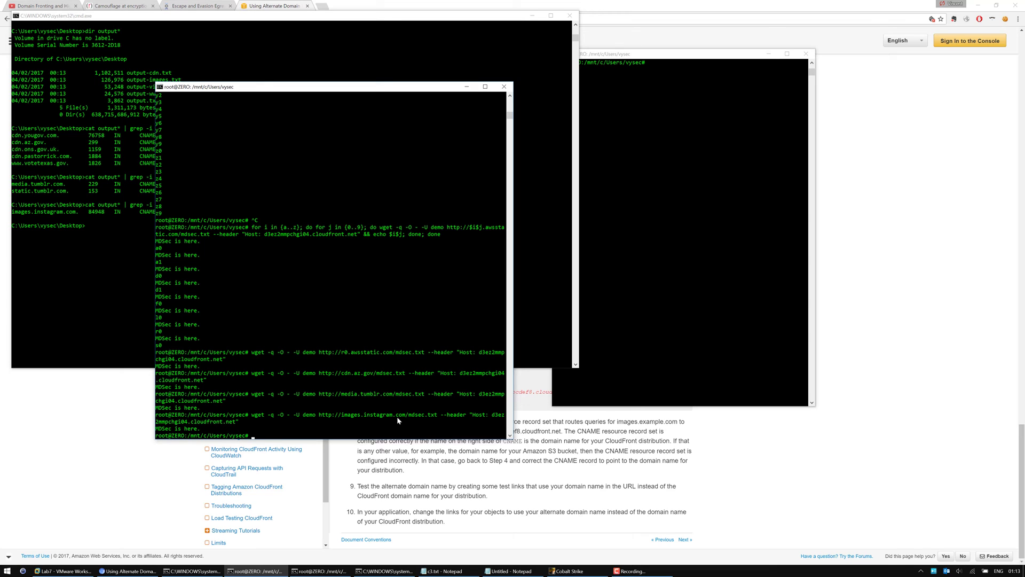
mouse_move(473, 421)
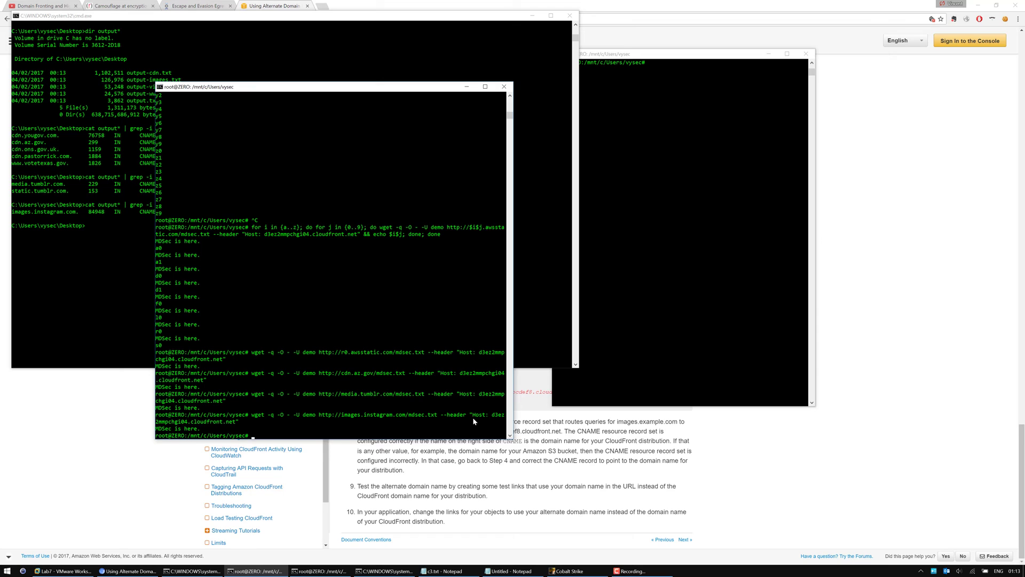
mouse_move(468, 405)
type("cat output* |")
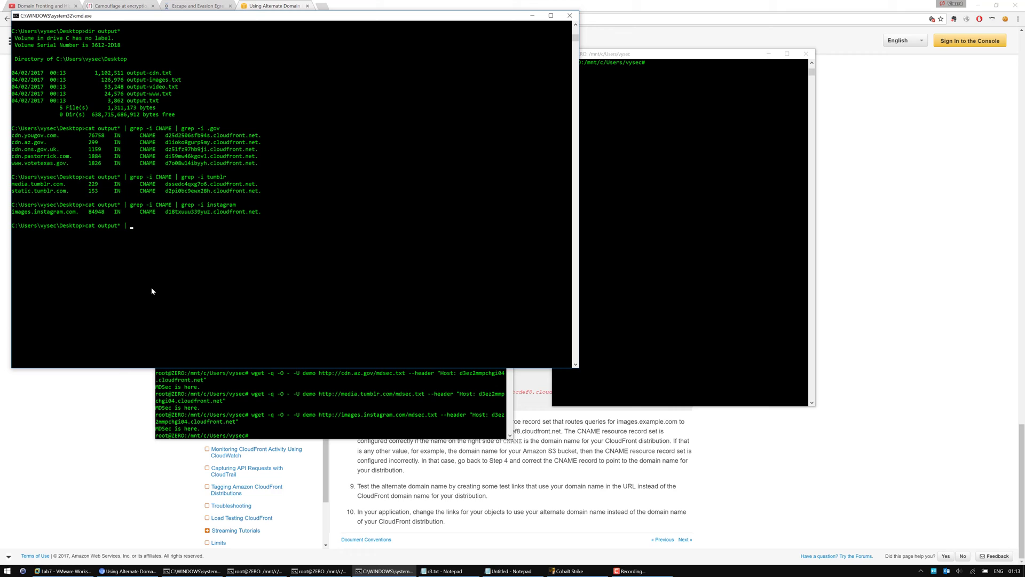
type("grep -i CNAME")
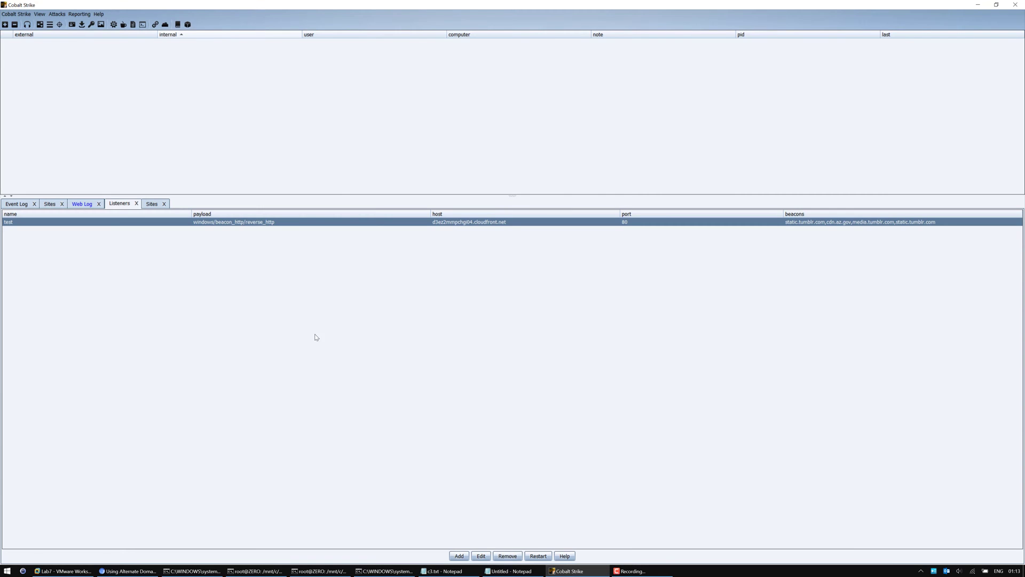
Restart the test listener with the CloudFront host and beacon domains cdn.yougov.com, cdn.az.gov and cdn.ons.gov.uk
left_click(480, 555)
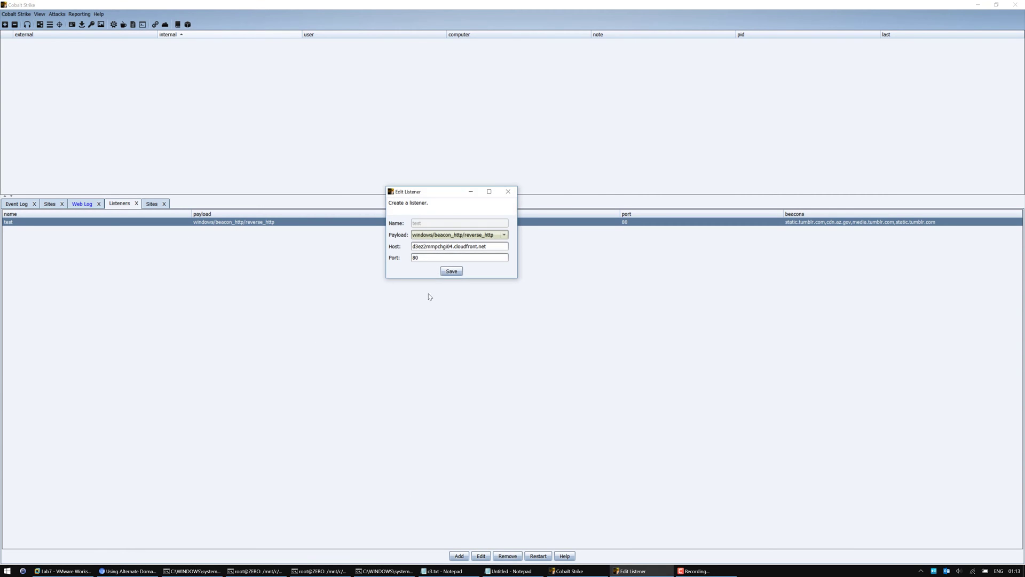
triple_click(459, 246)
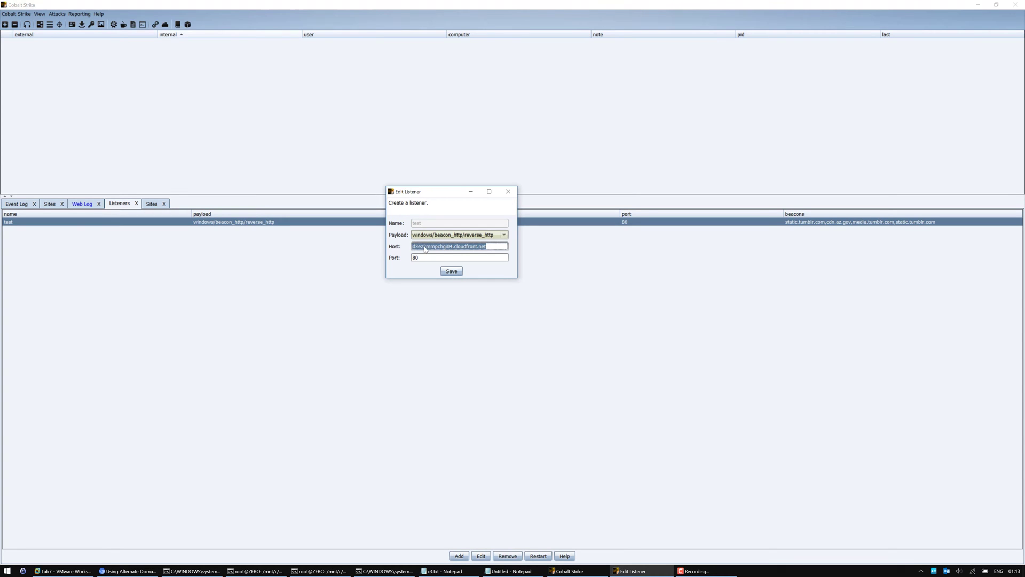
mouse_move(407, 244)
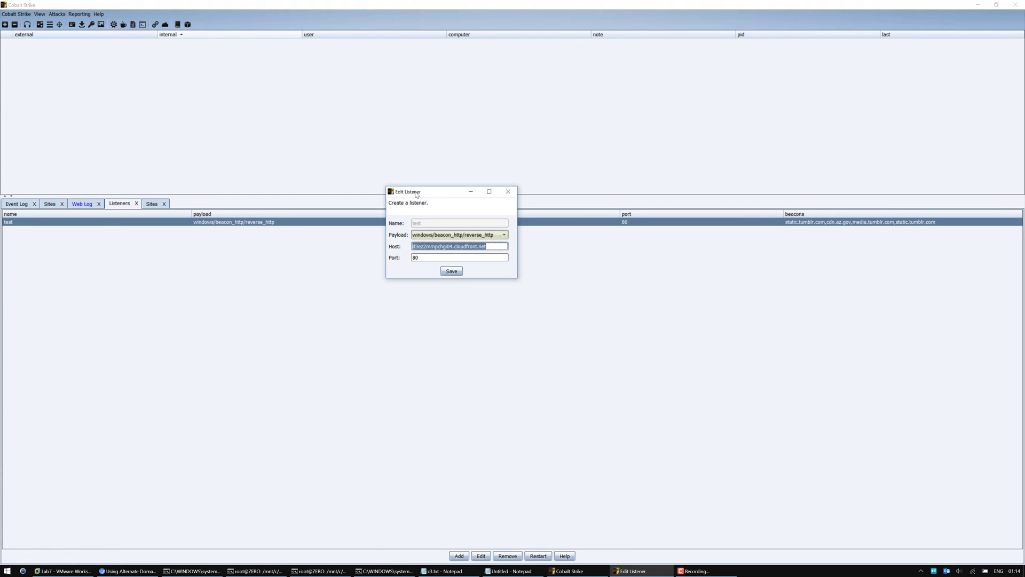
mouse_move(454, 294)
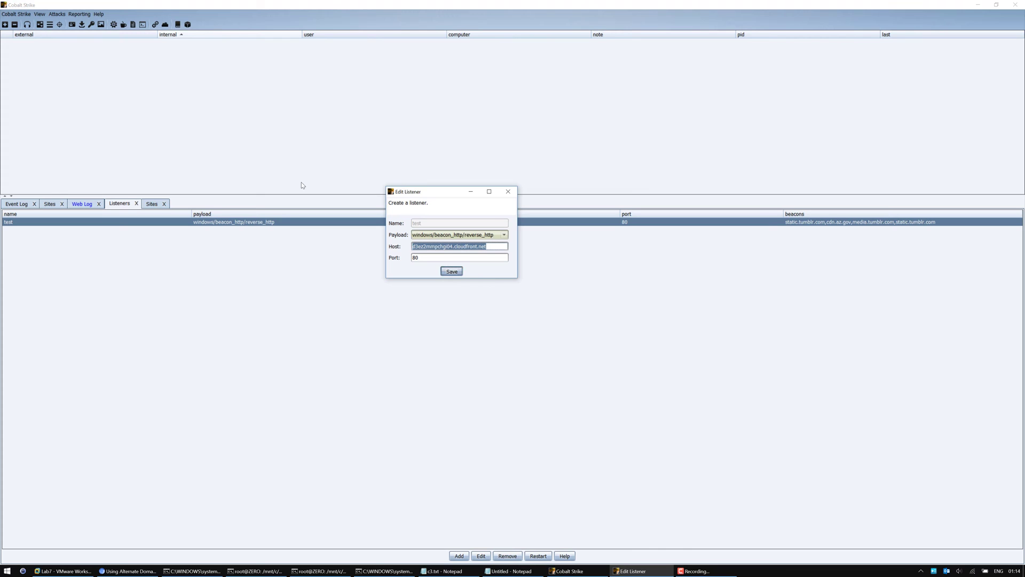
left_click(451, 271)
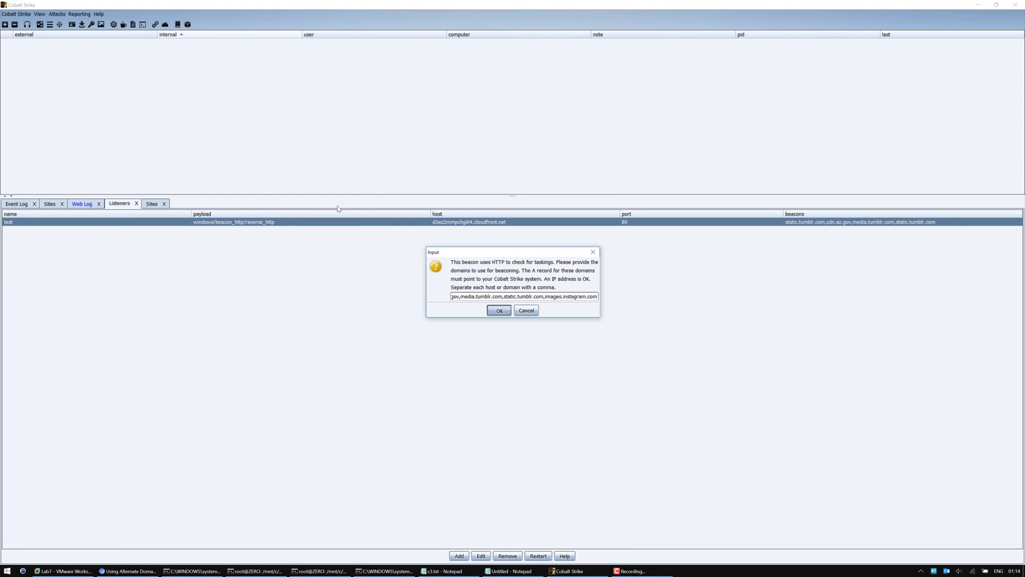
left_click(498, 310)
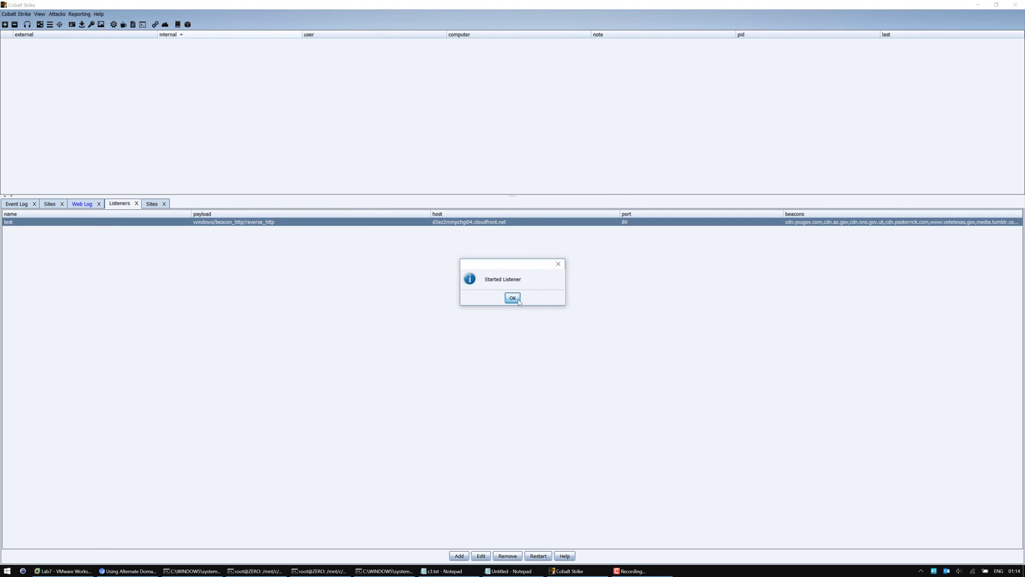
left_click(512, 298)
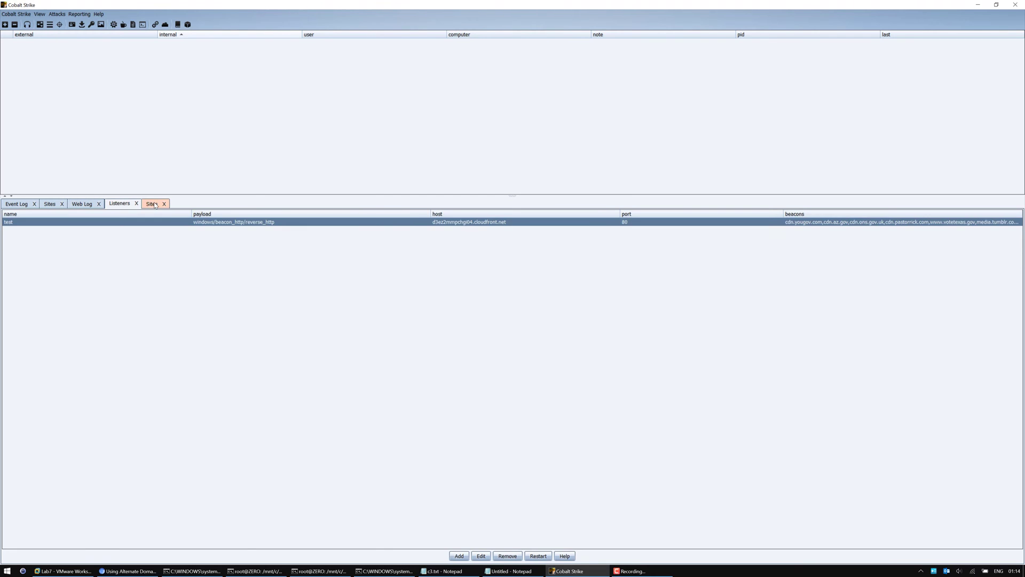
From Sites, copy the /a scripted web delivery URL for the victim's PowerShell downloadstring command
left_click(152, 202)
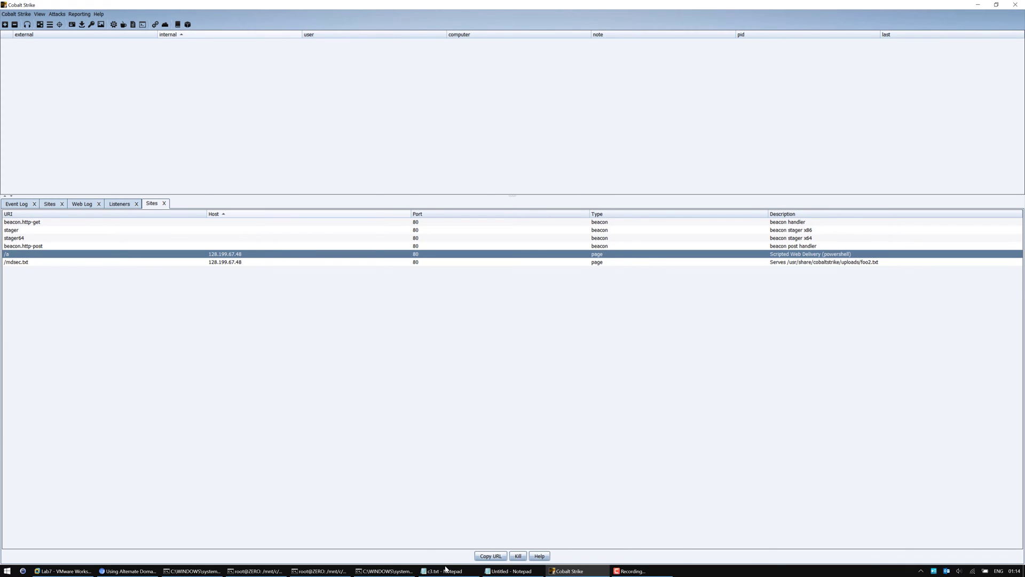
left_click(490, 555)
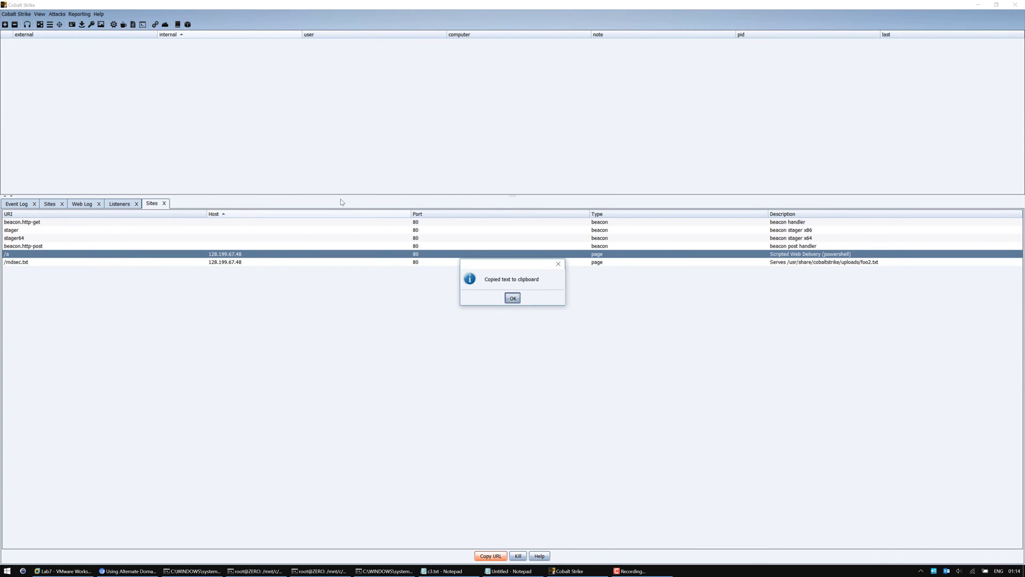
left_click(513, 298)
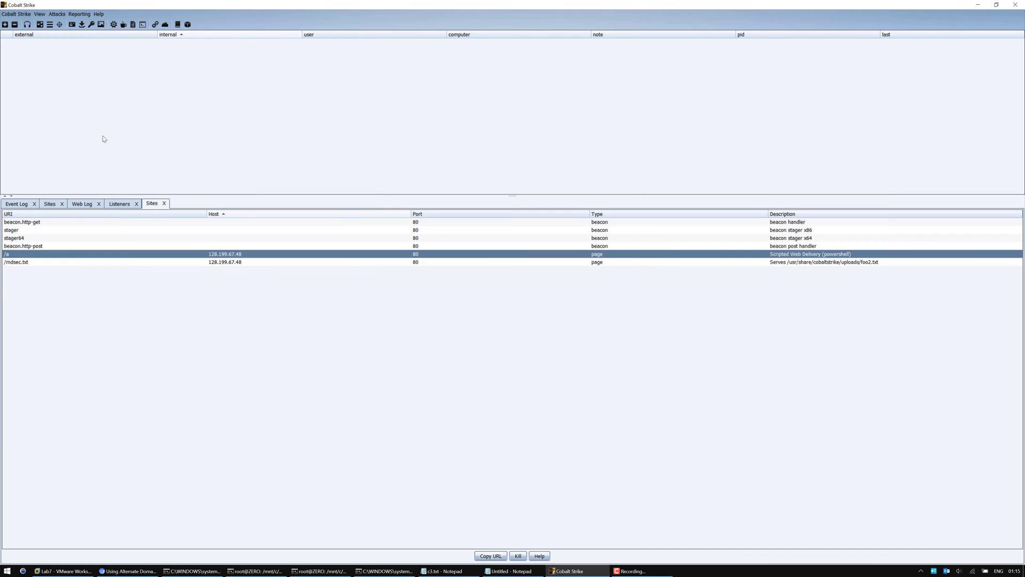
left_click(490, 555)
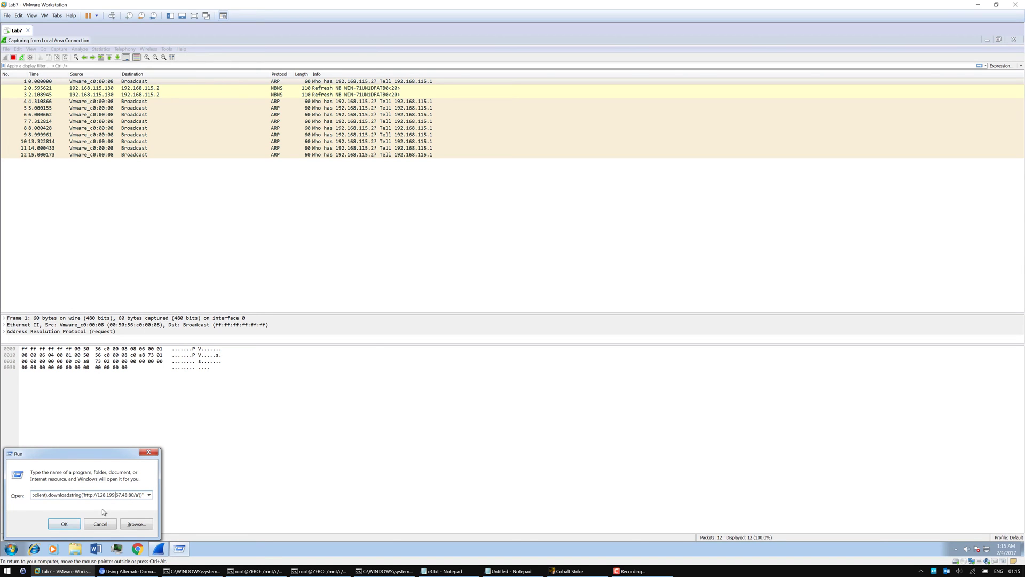
Run the PowerShell command on the victim and watch Wireshark capture DNS lookups for the CloudFront and fronted domains
left_click(63, 523)
type("dns")
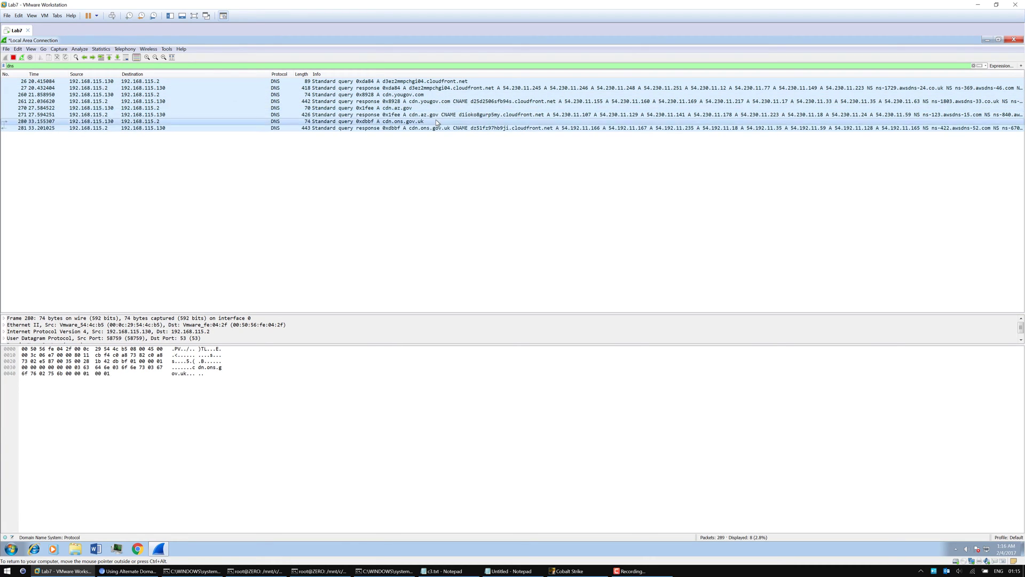
left_click(567, 570)
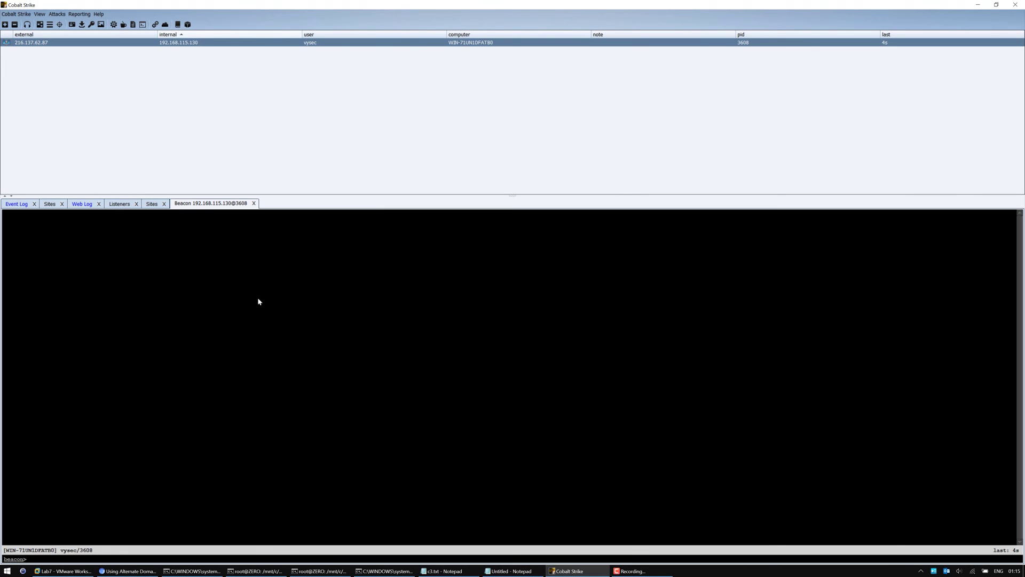
Make the new beacon interactive with sleep 0 and task it with a shell dir command
type("sleep 0")
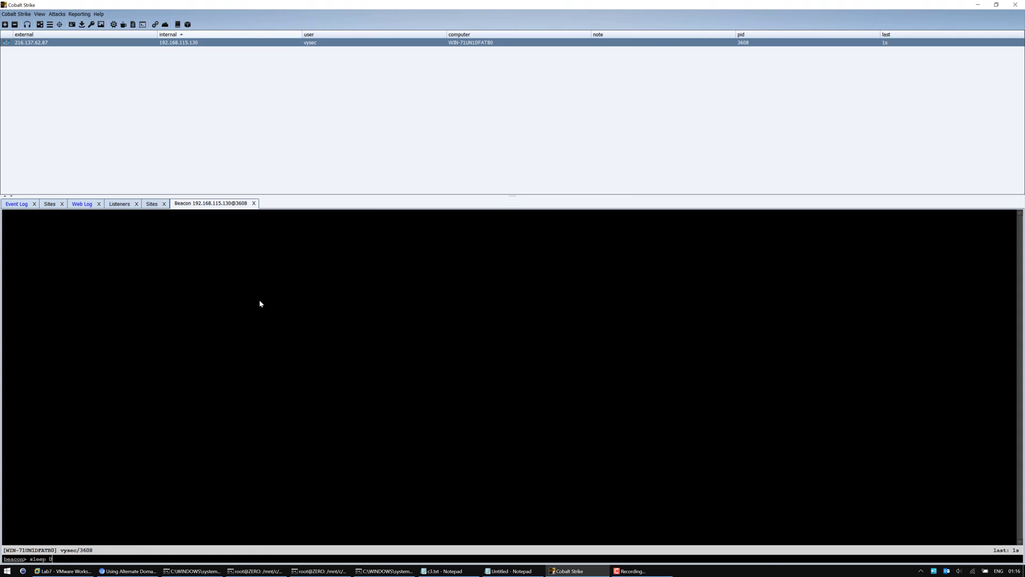
type("shell di")
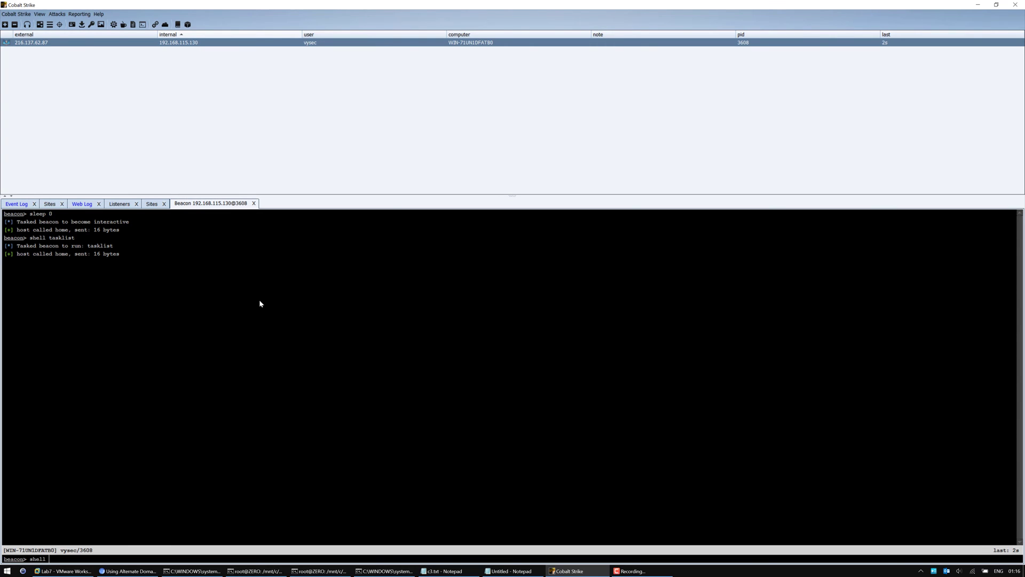
type("dir")
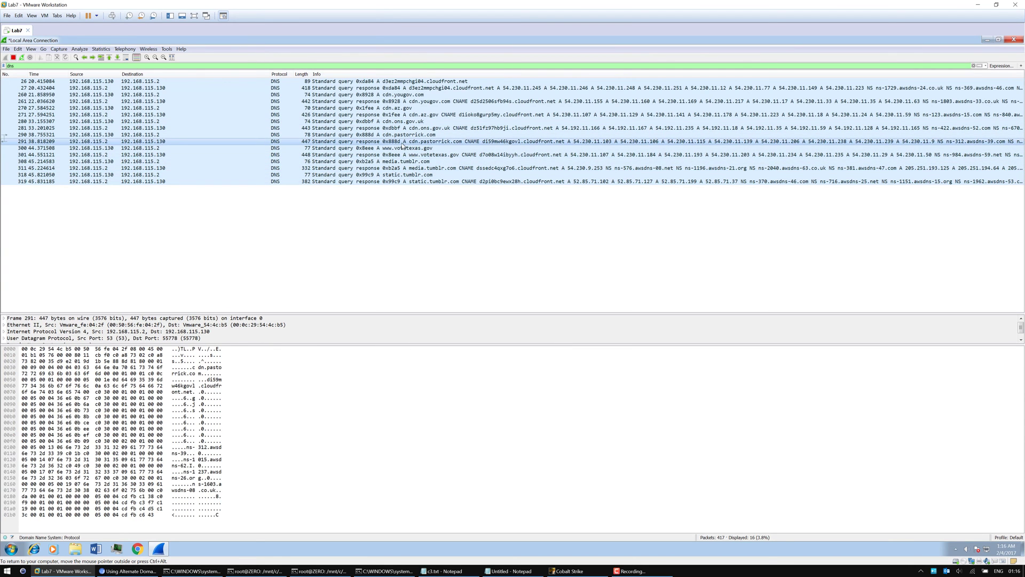
Filter the capture to http, listing the victim's GET requests to 52.85.71.102 and 200 OK replies
left_click(392, 114)
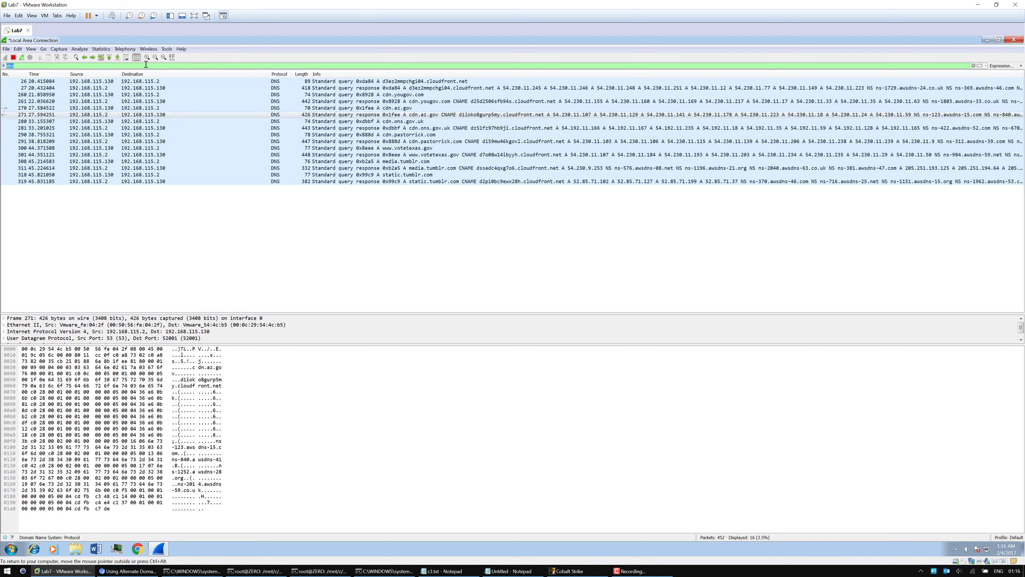
type("http")
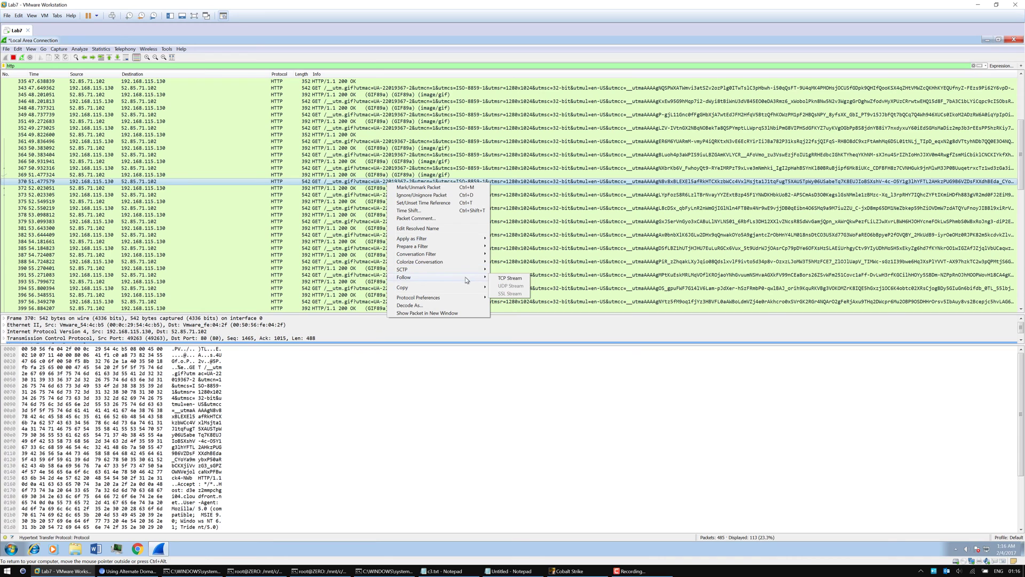
Follow the TCP stream of a beacon GET to read the CloudFront Host header, then close it
left_click(510, 278)
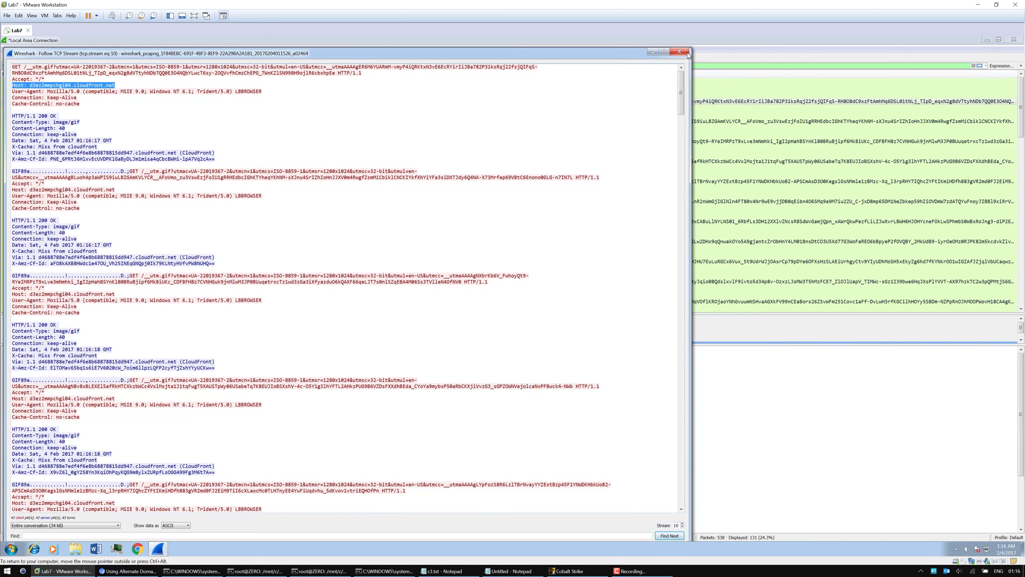
left_click(687, 54)
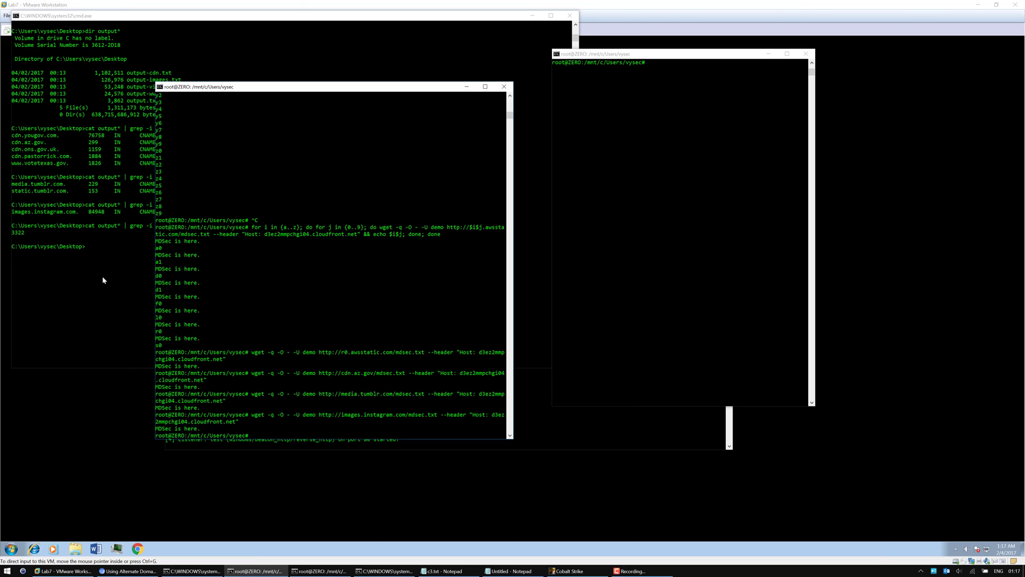
mouse_move(255, 305)
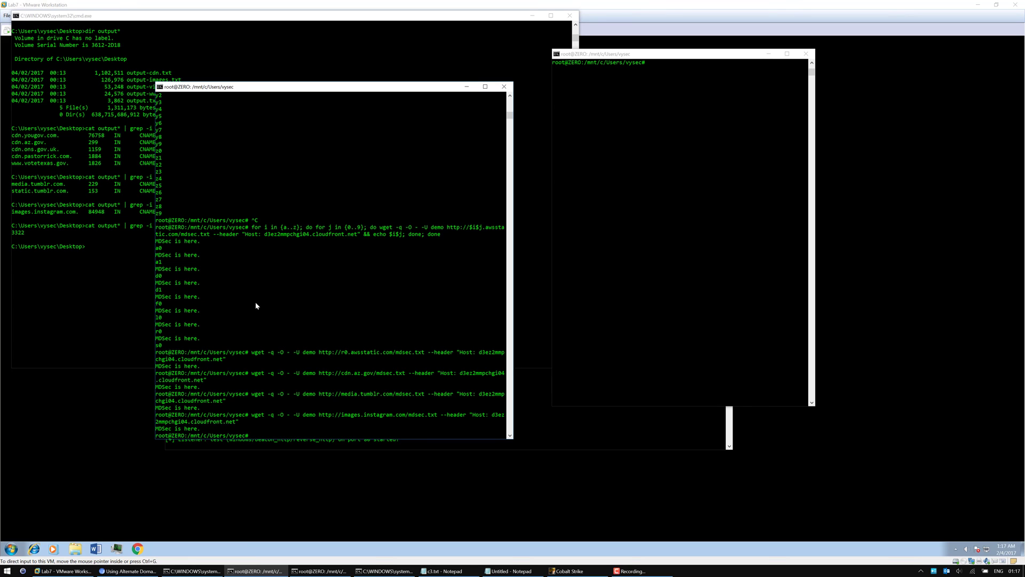
Run dig media.tumblr.com, resolving through a cloudfront.net CNAME to 54.230.9.253
type("dig")
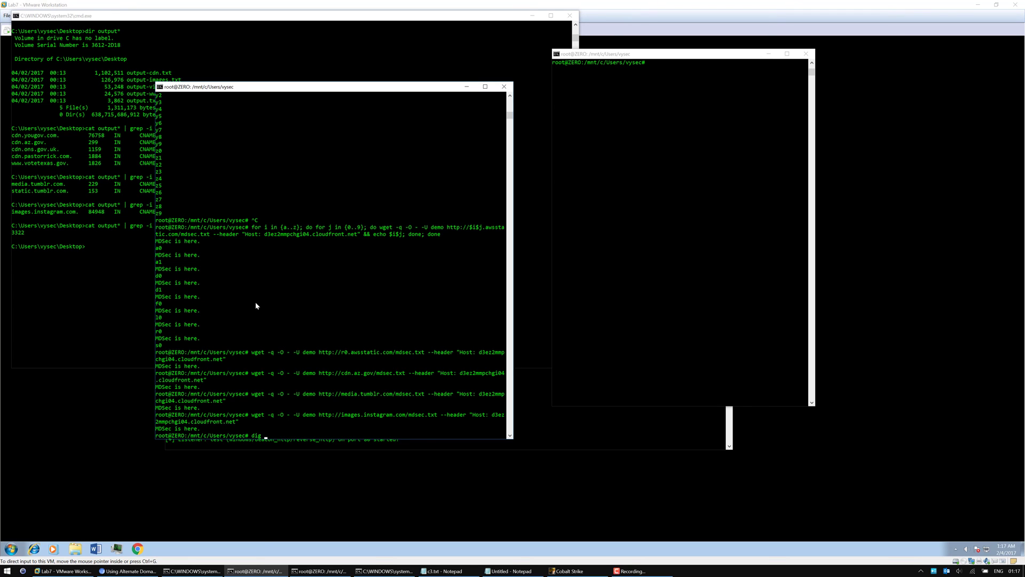
type("media.tumblr.com")
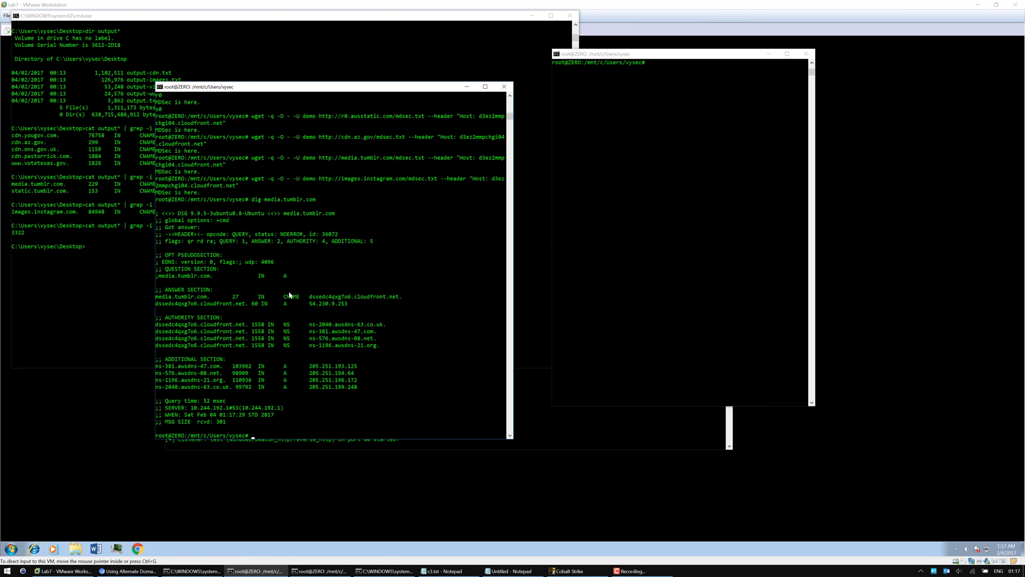
mouse_move(906, 570)
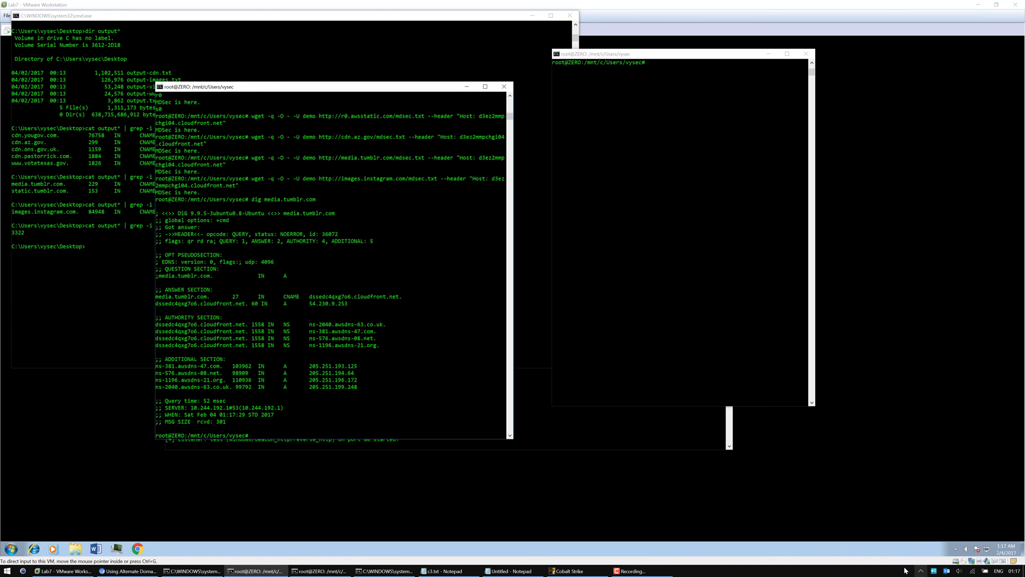